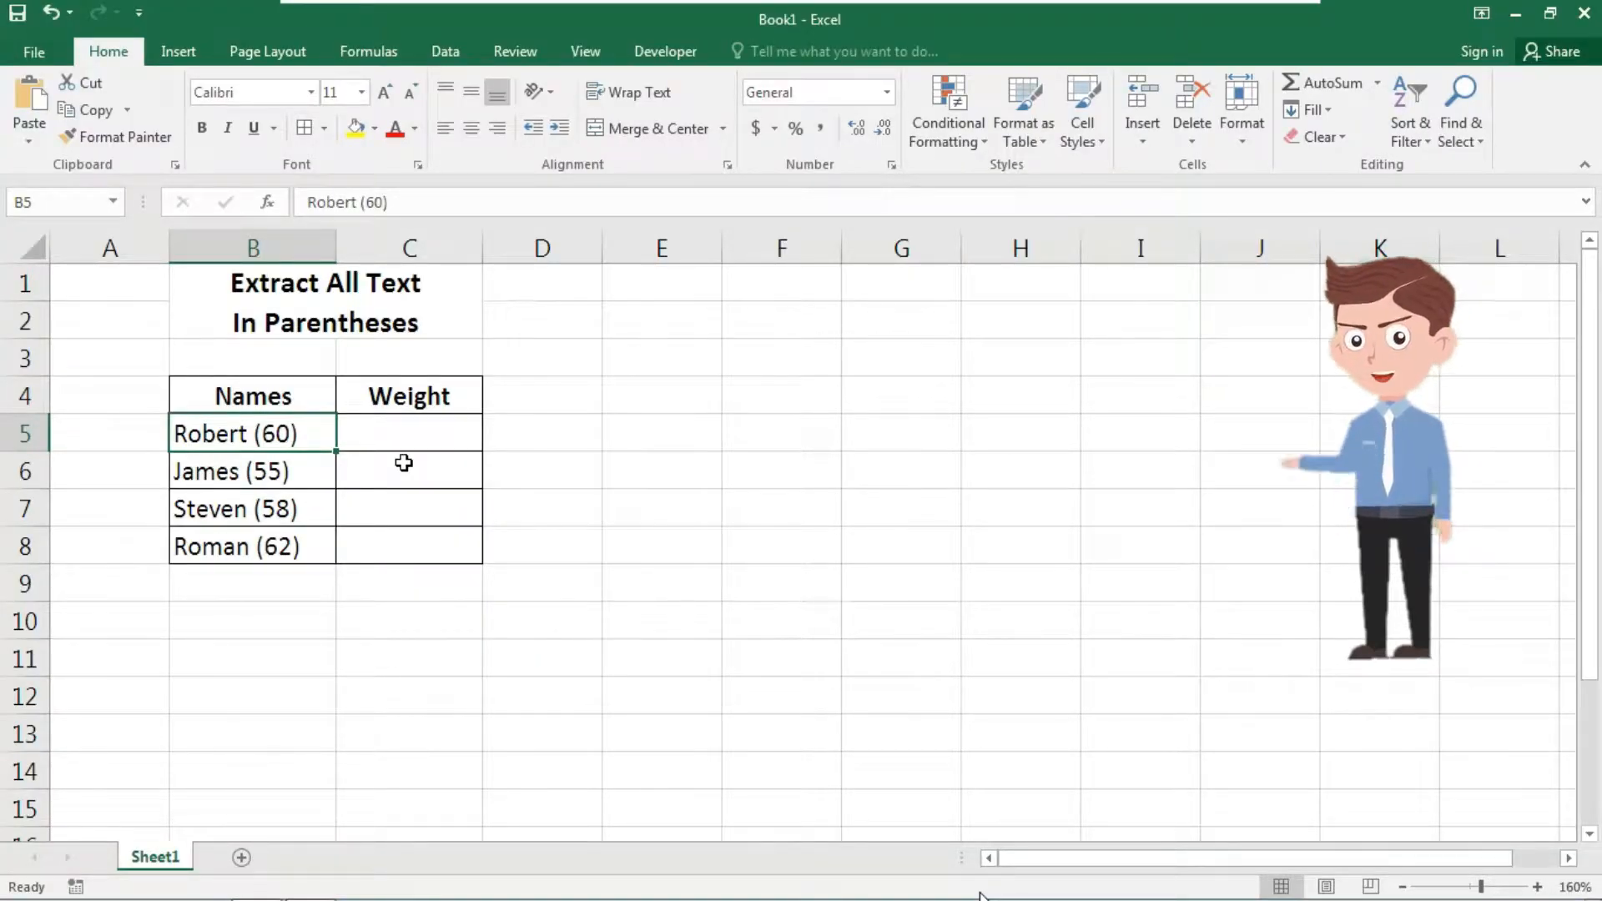
# Step: In C5 begin =MID(B5, and start a SEARCH function for the start position
pyautogui.click(252, 470)
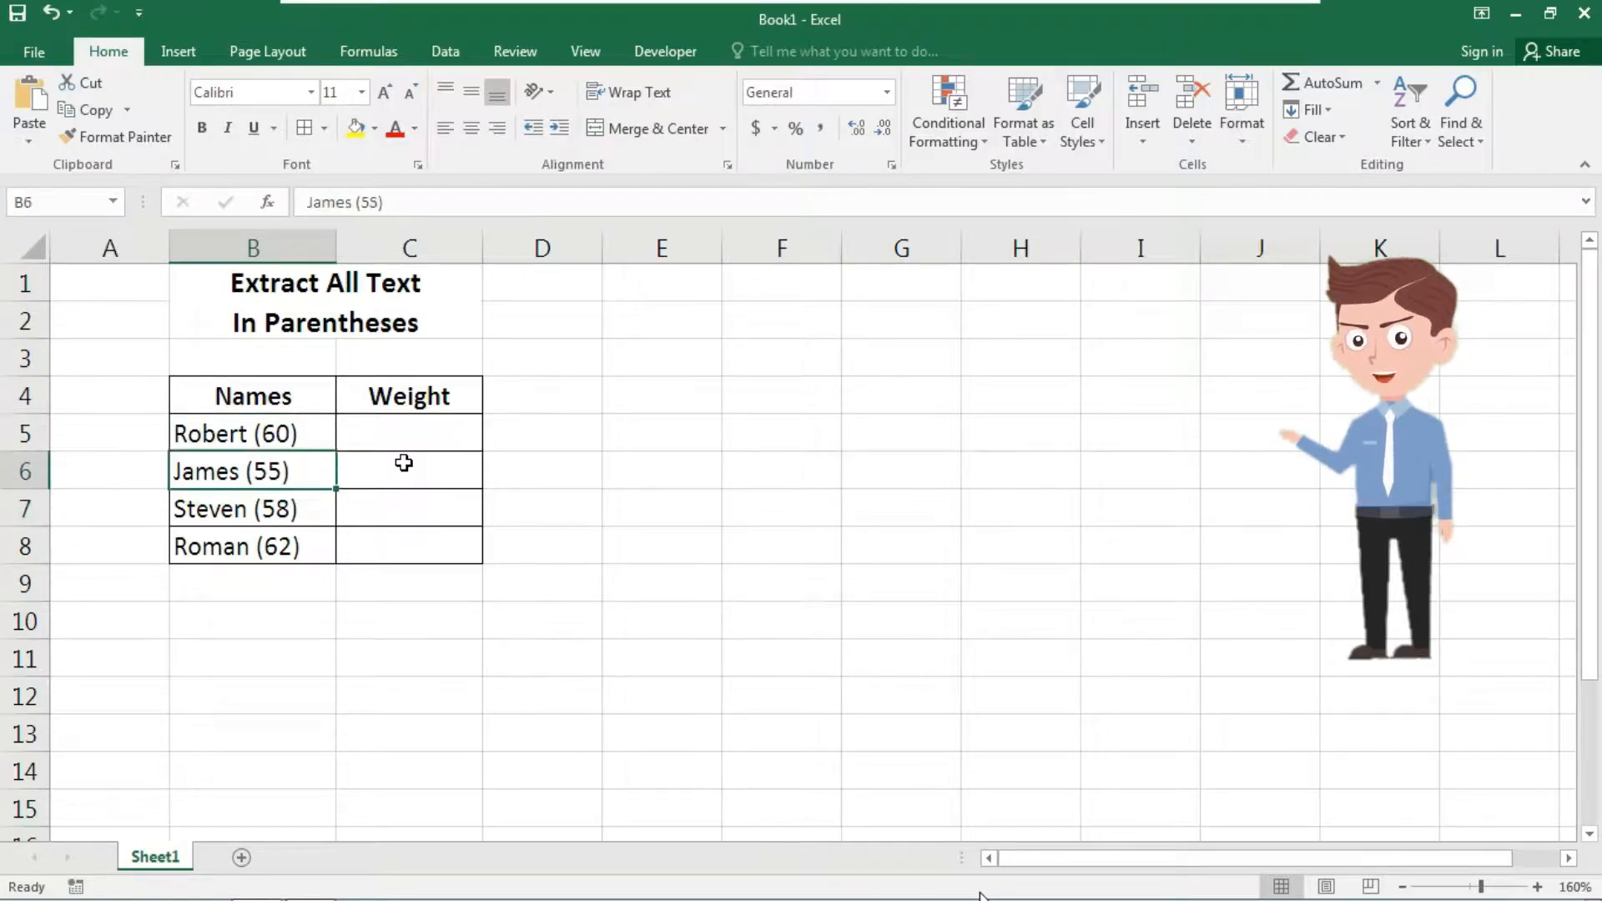
pyautogui.click(409, 434)
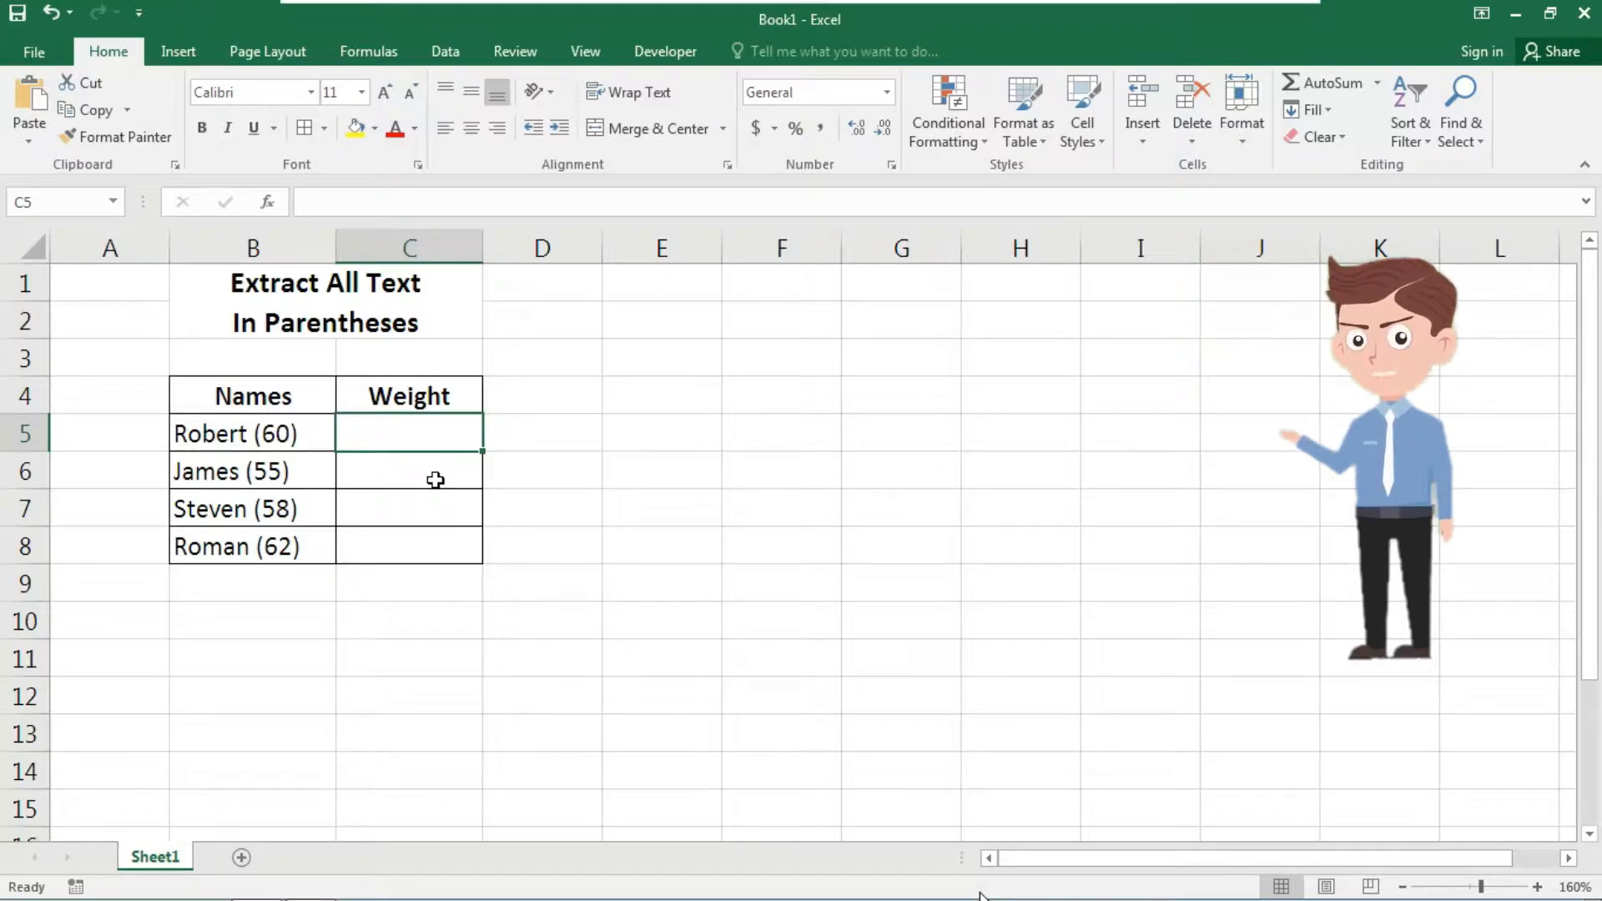
pyautogui.write('=')
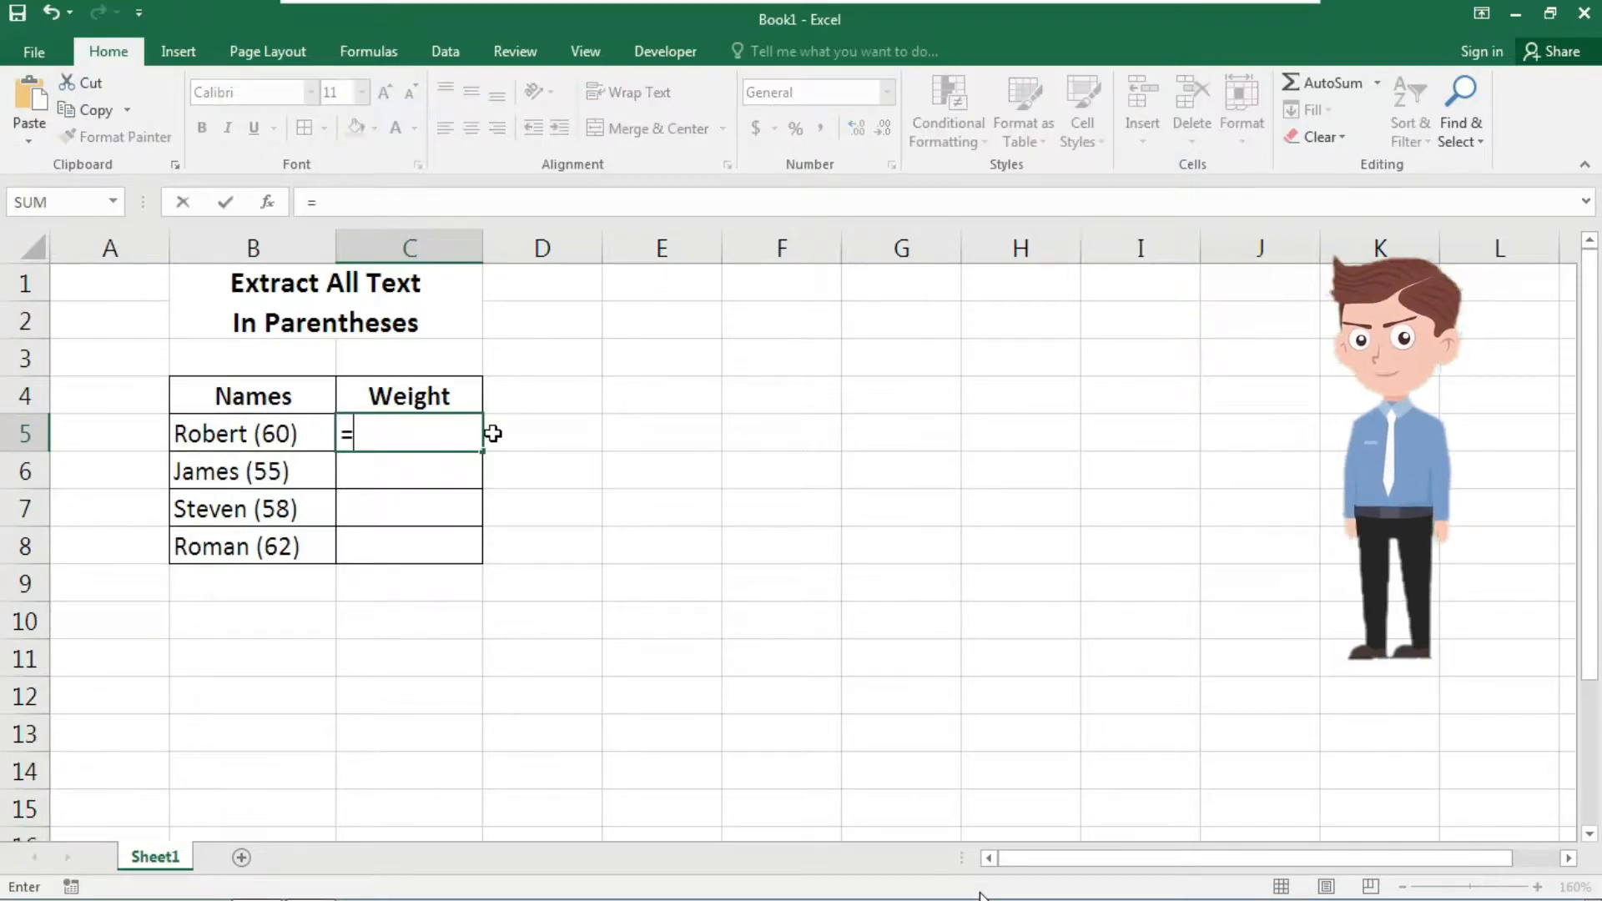
pyautogui.write('mid')
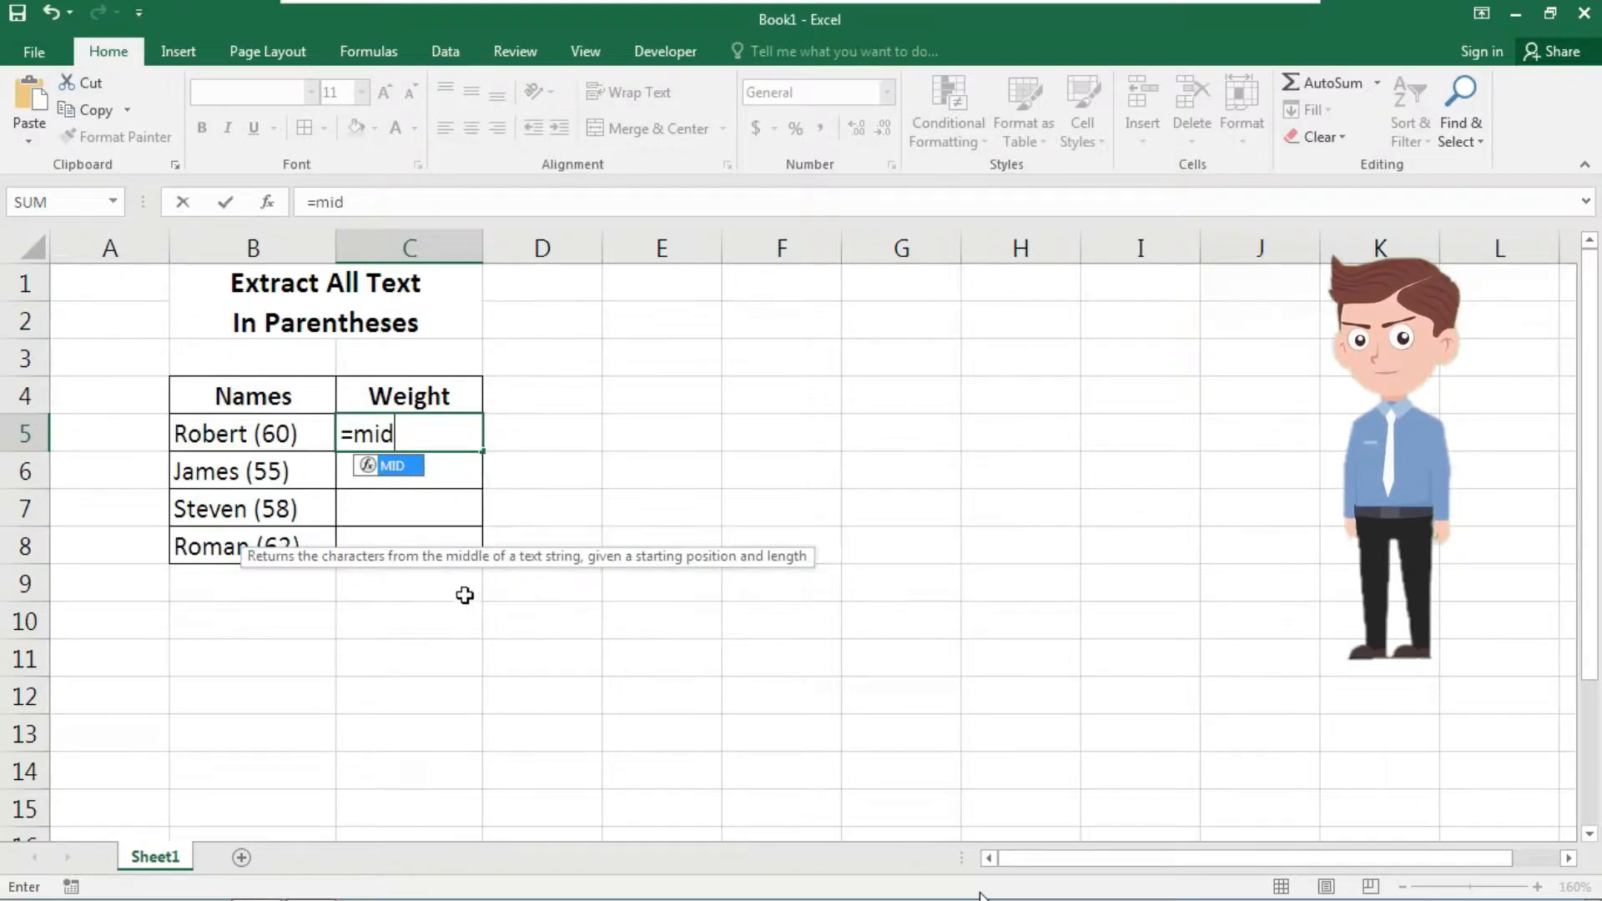
pyautogui.moveTo(473, 589)
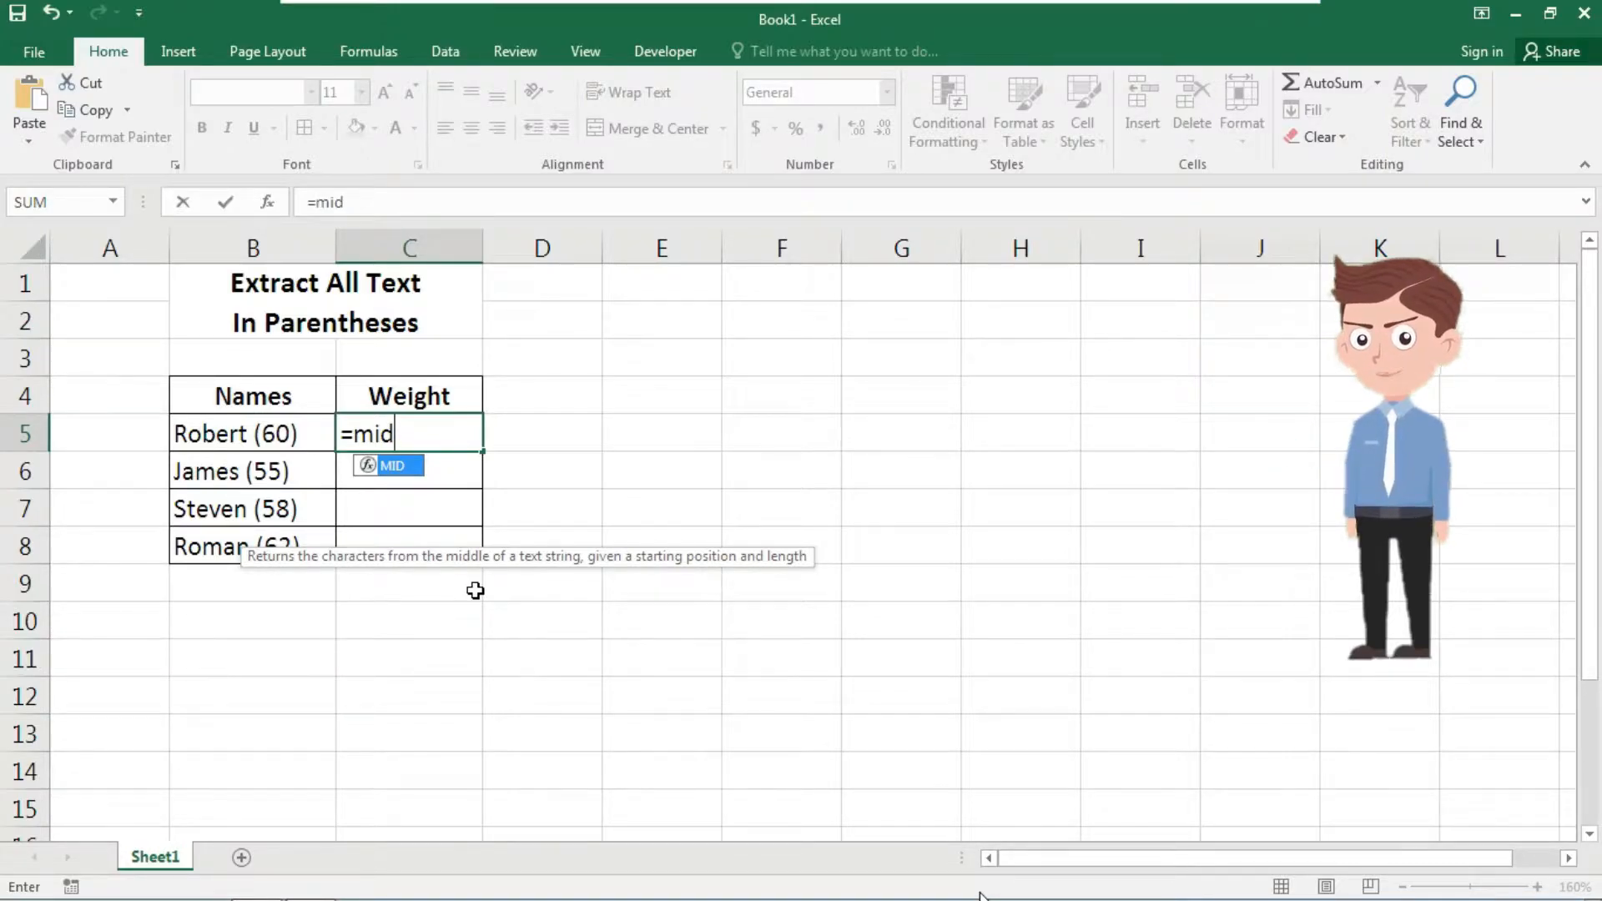
pyautogui.write('(')
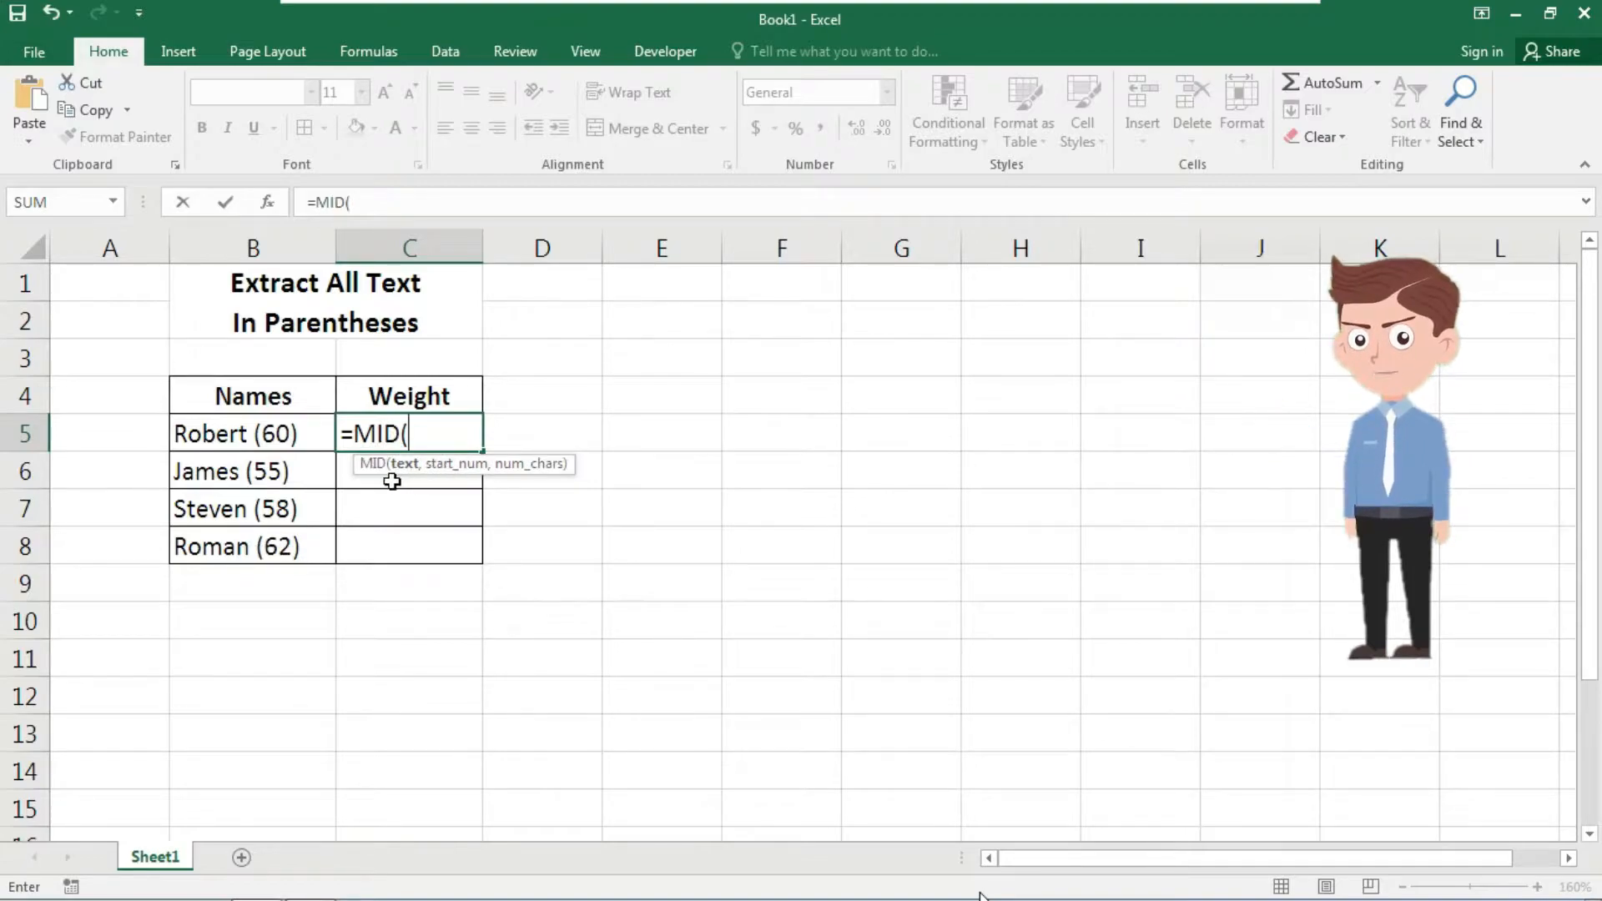
pyautogui.click(252, 434)
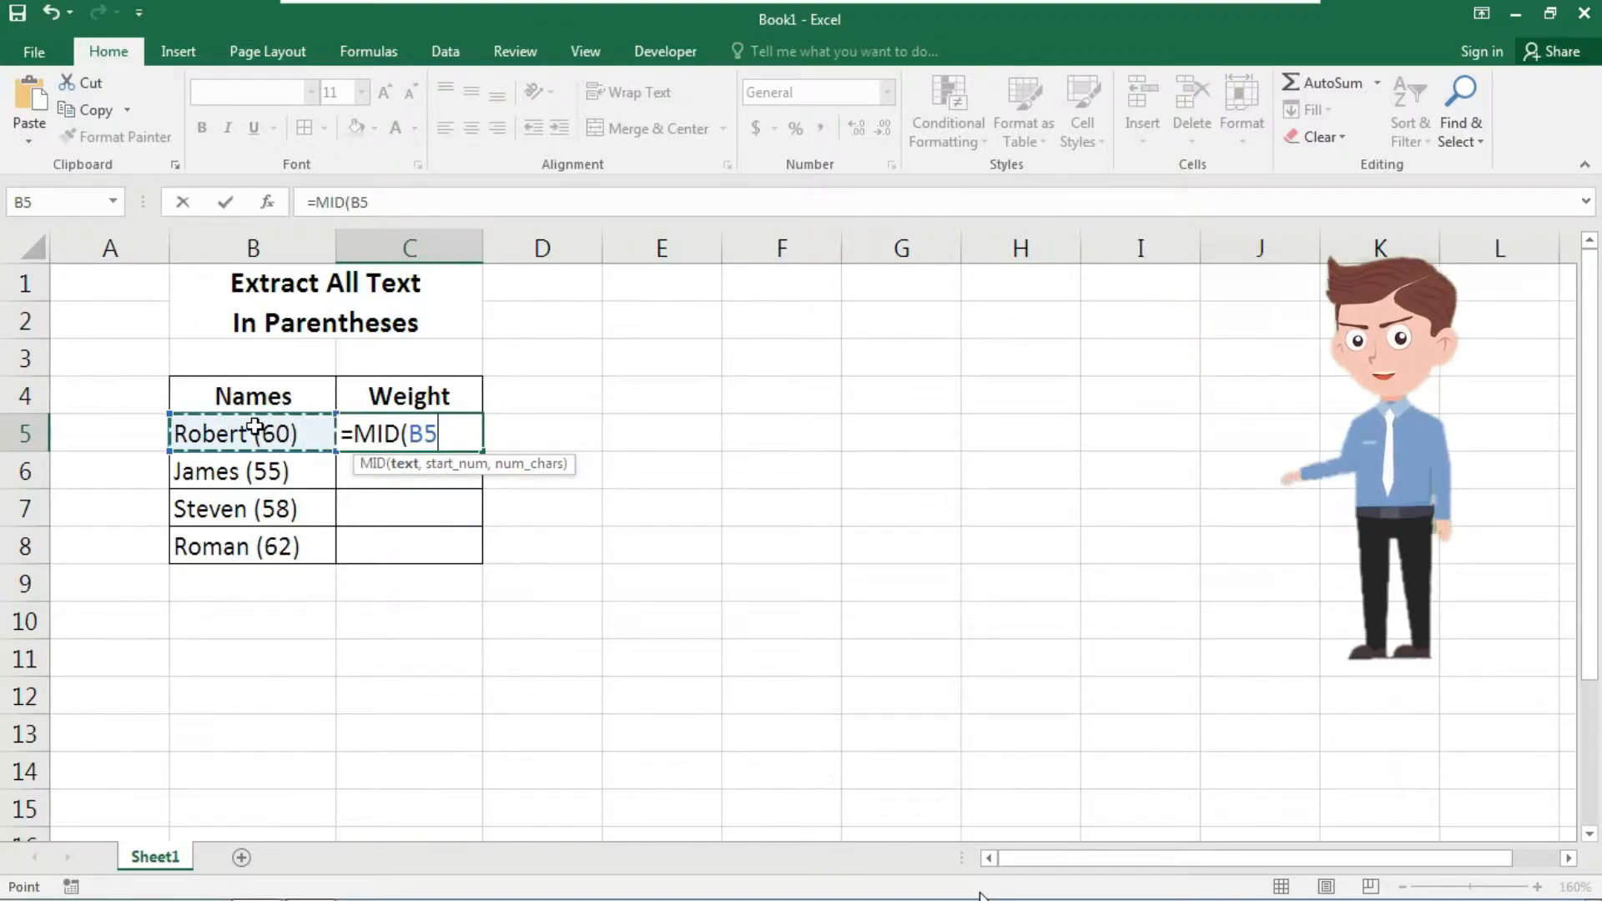
pyautogui.write(',')
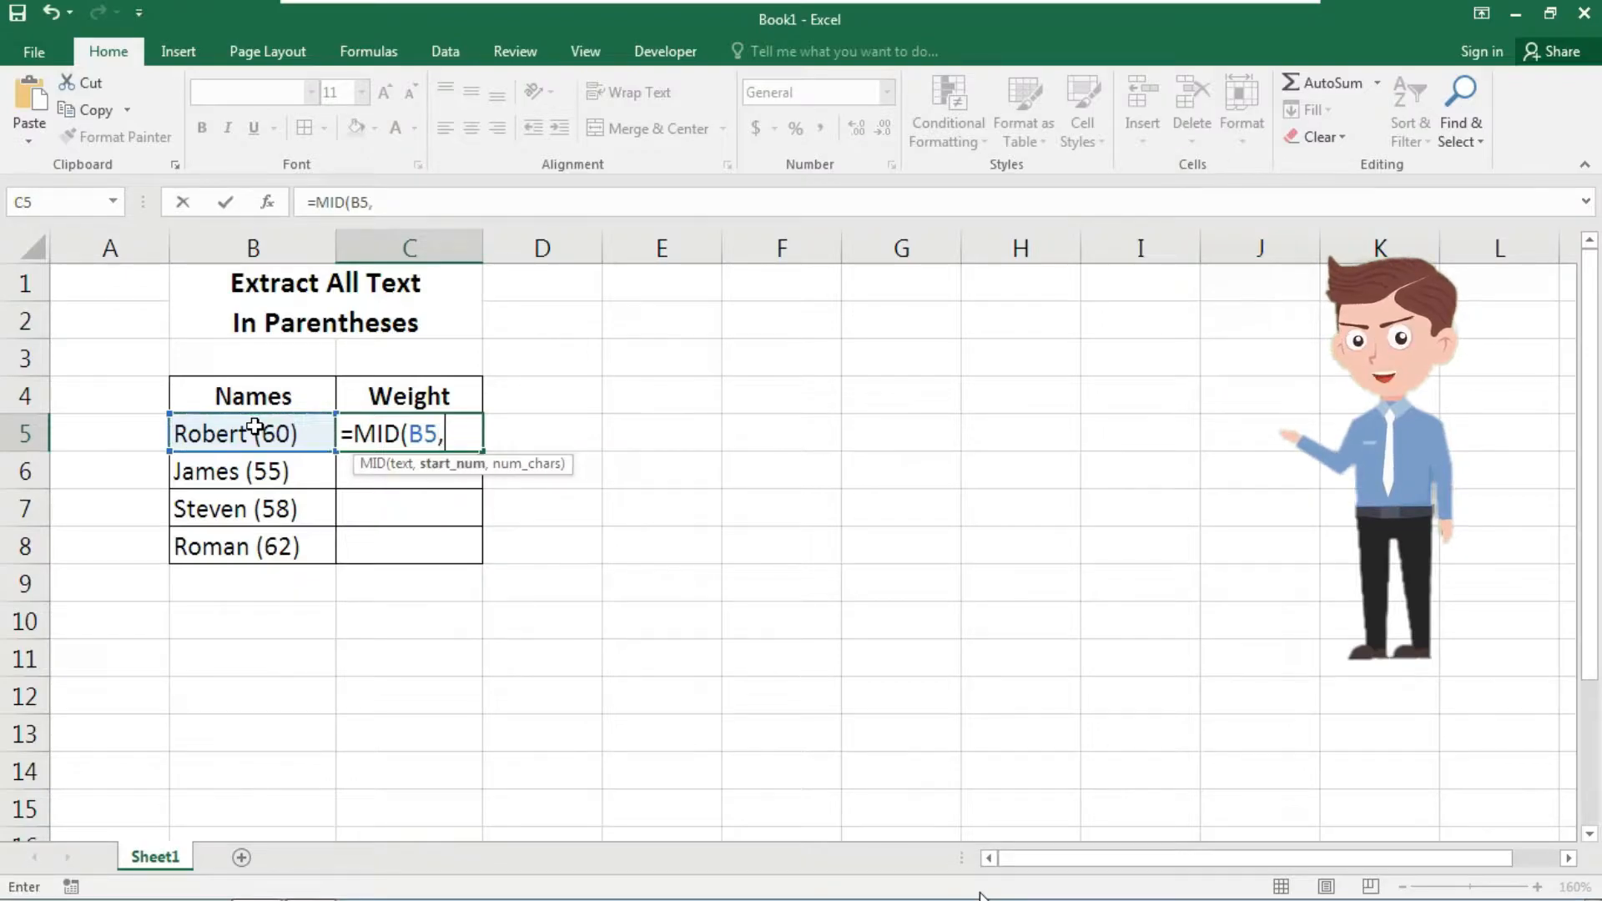
pyautogui.write('sear')
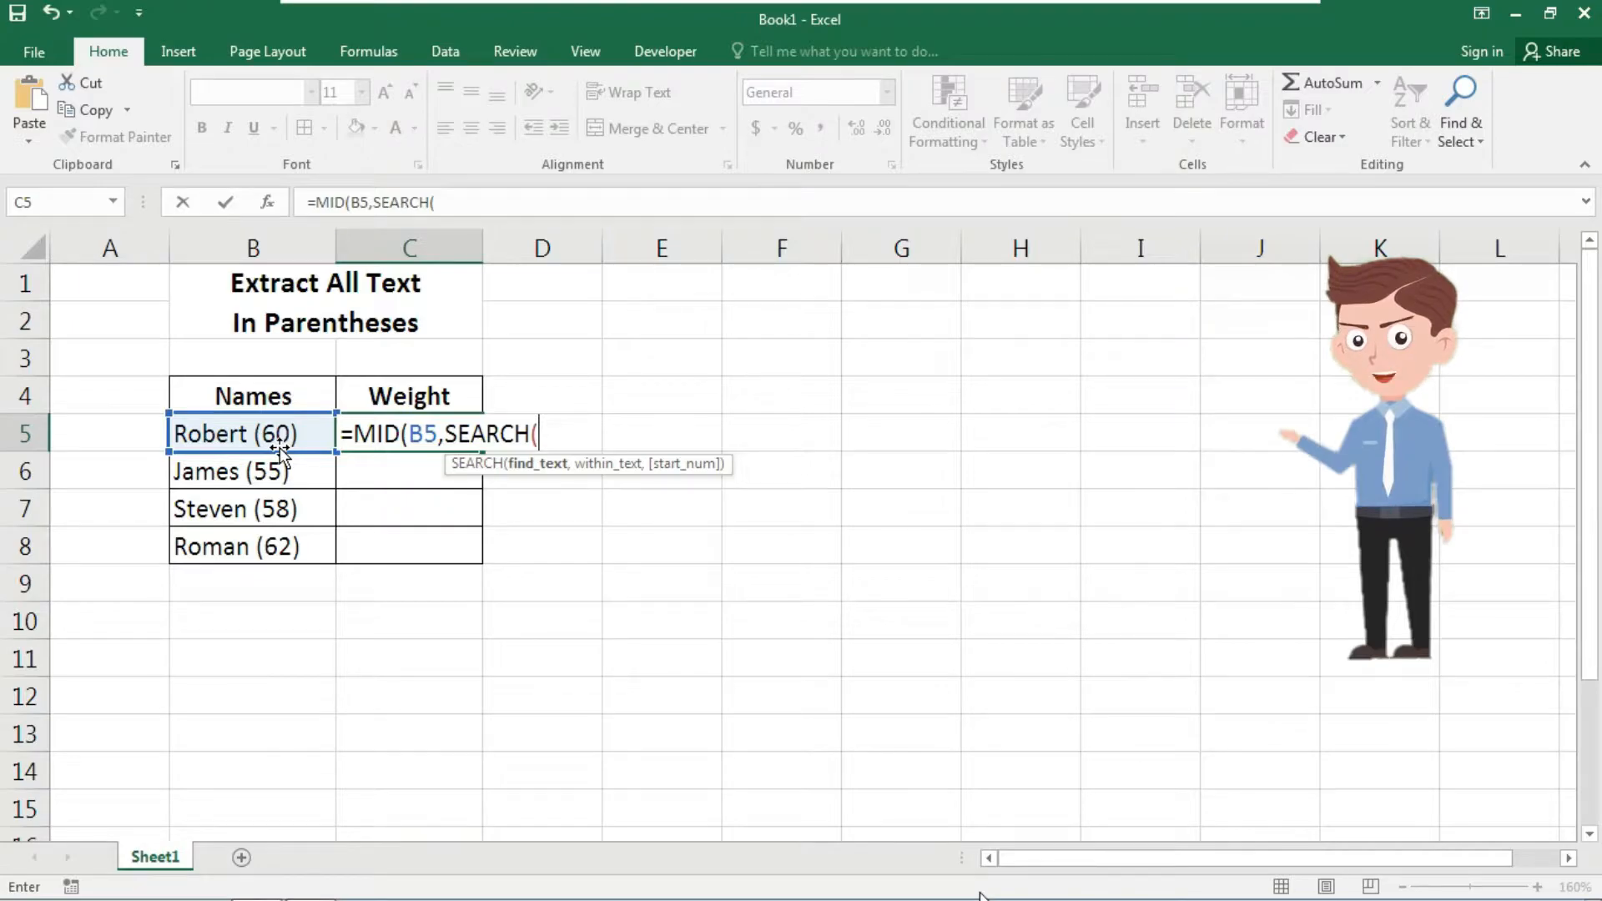
# Step: Complete the start argument SEARCH("(",B5)+1 and begin a second SEARCH for the length
pyautogui.write('"')
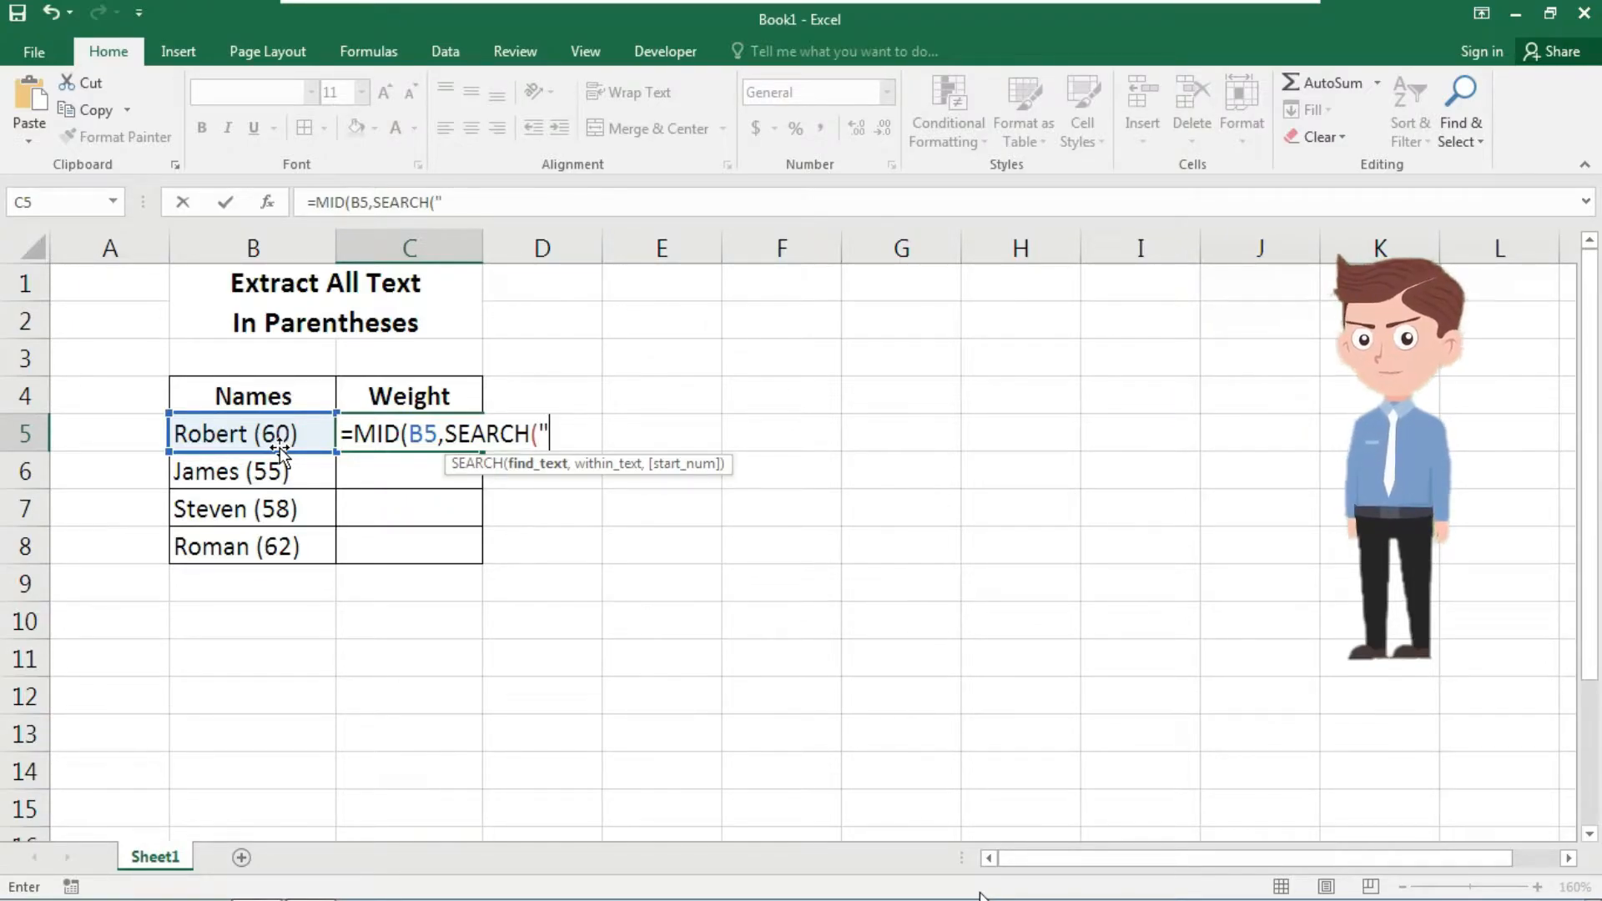
pyautogui.write('(')
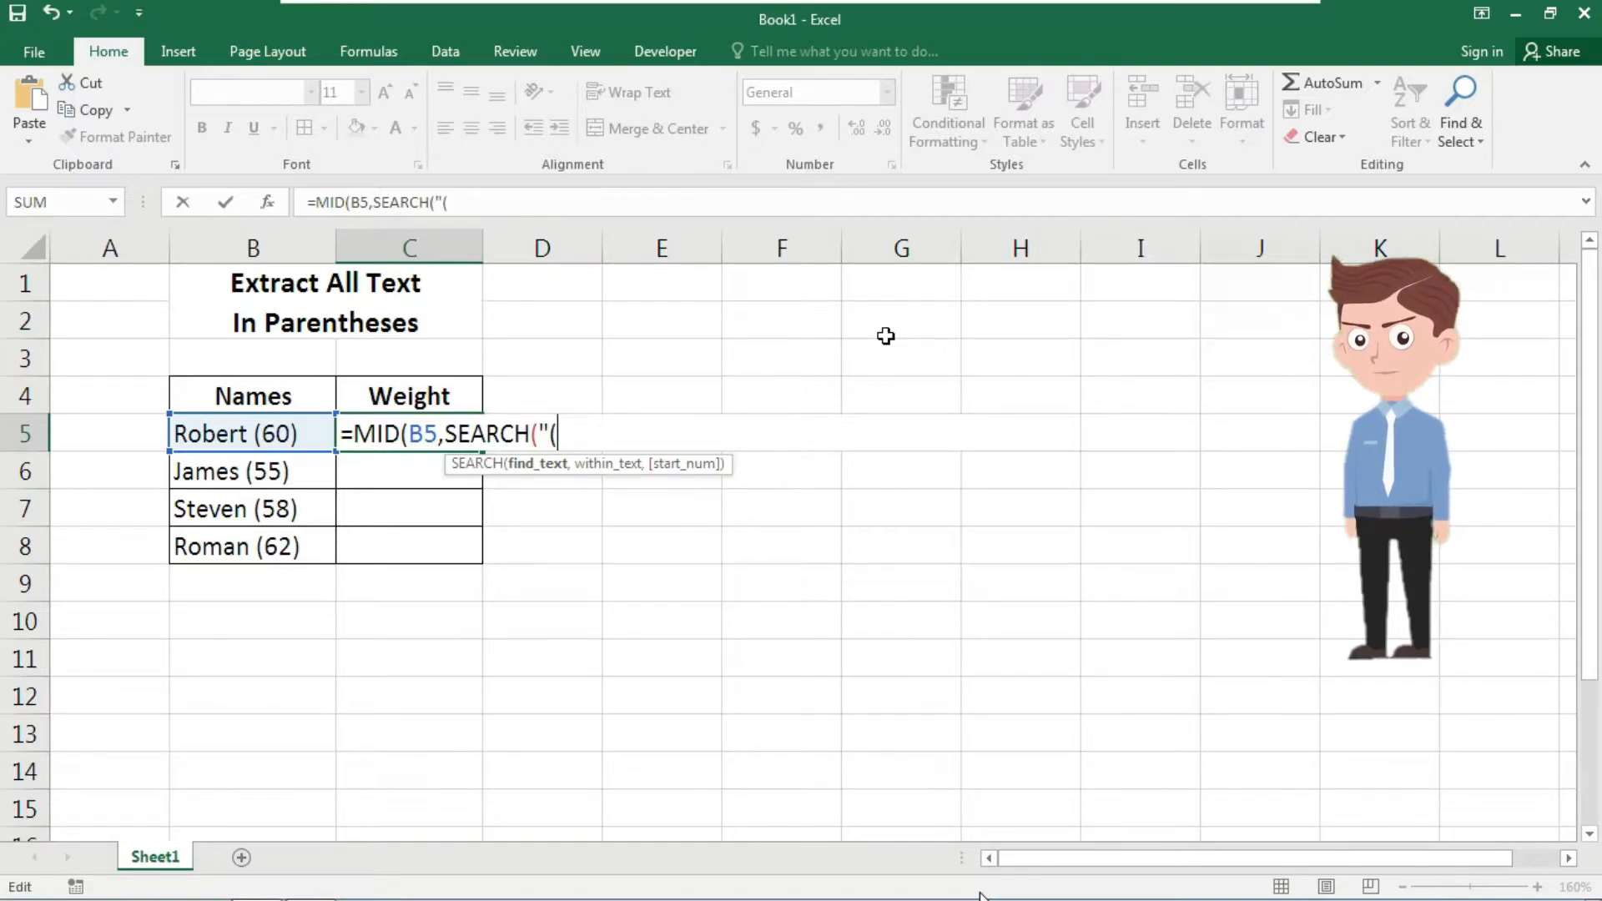
pyautogui.write(',')
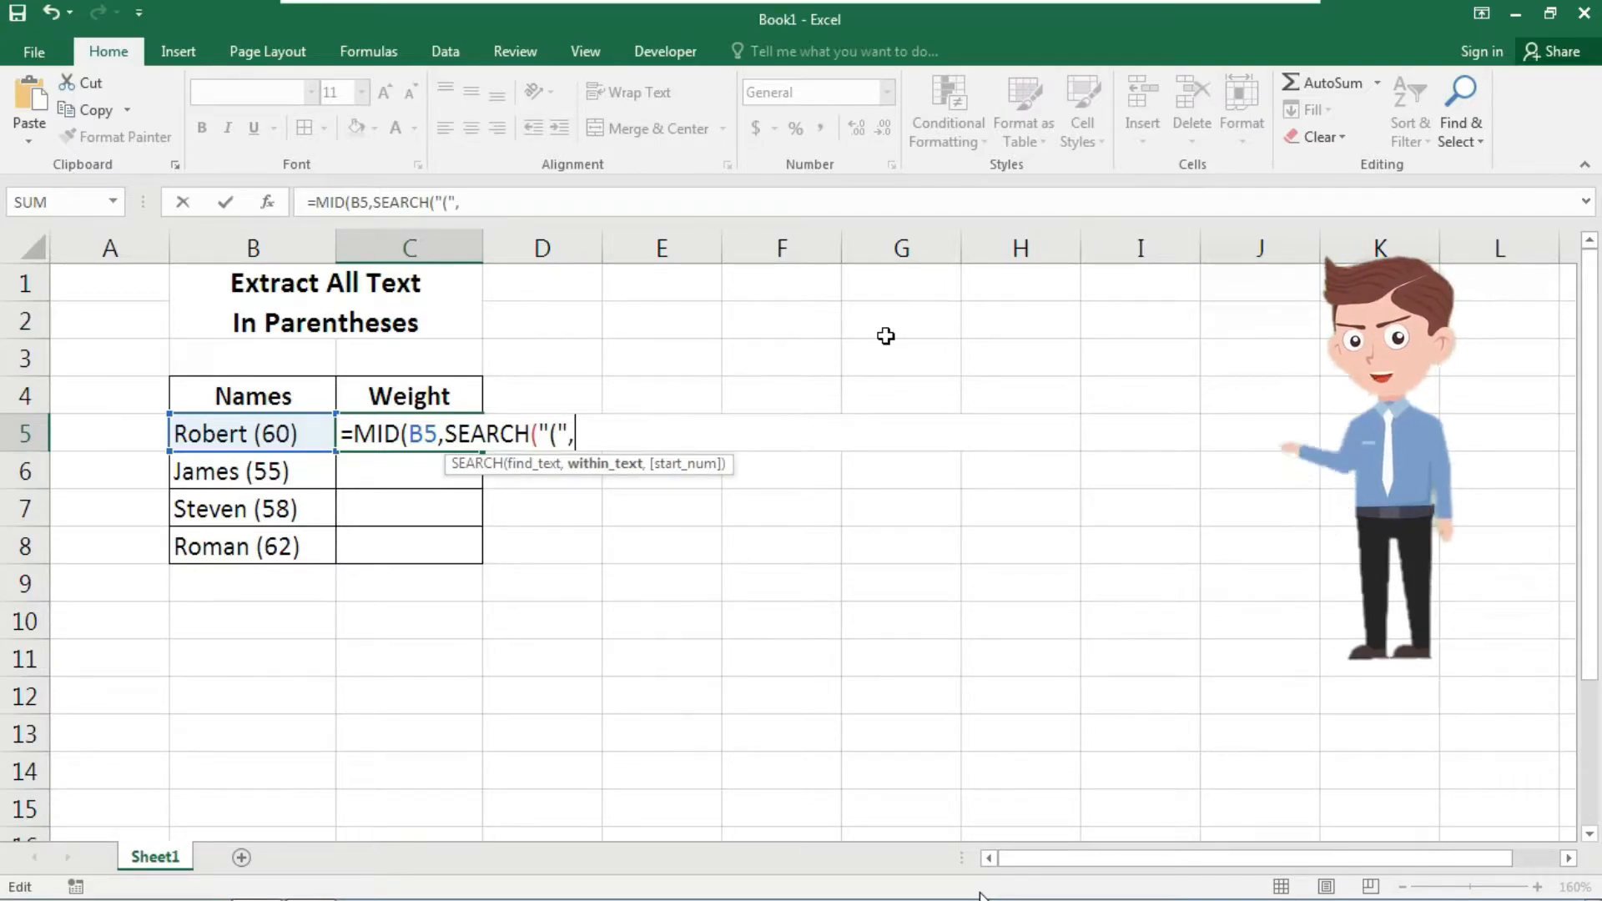
pyautogui.click(252, 434)
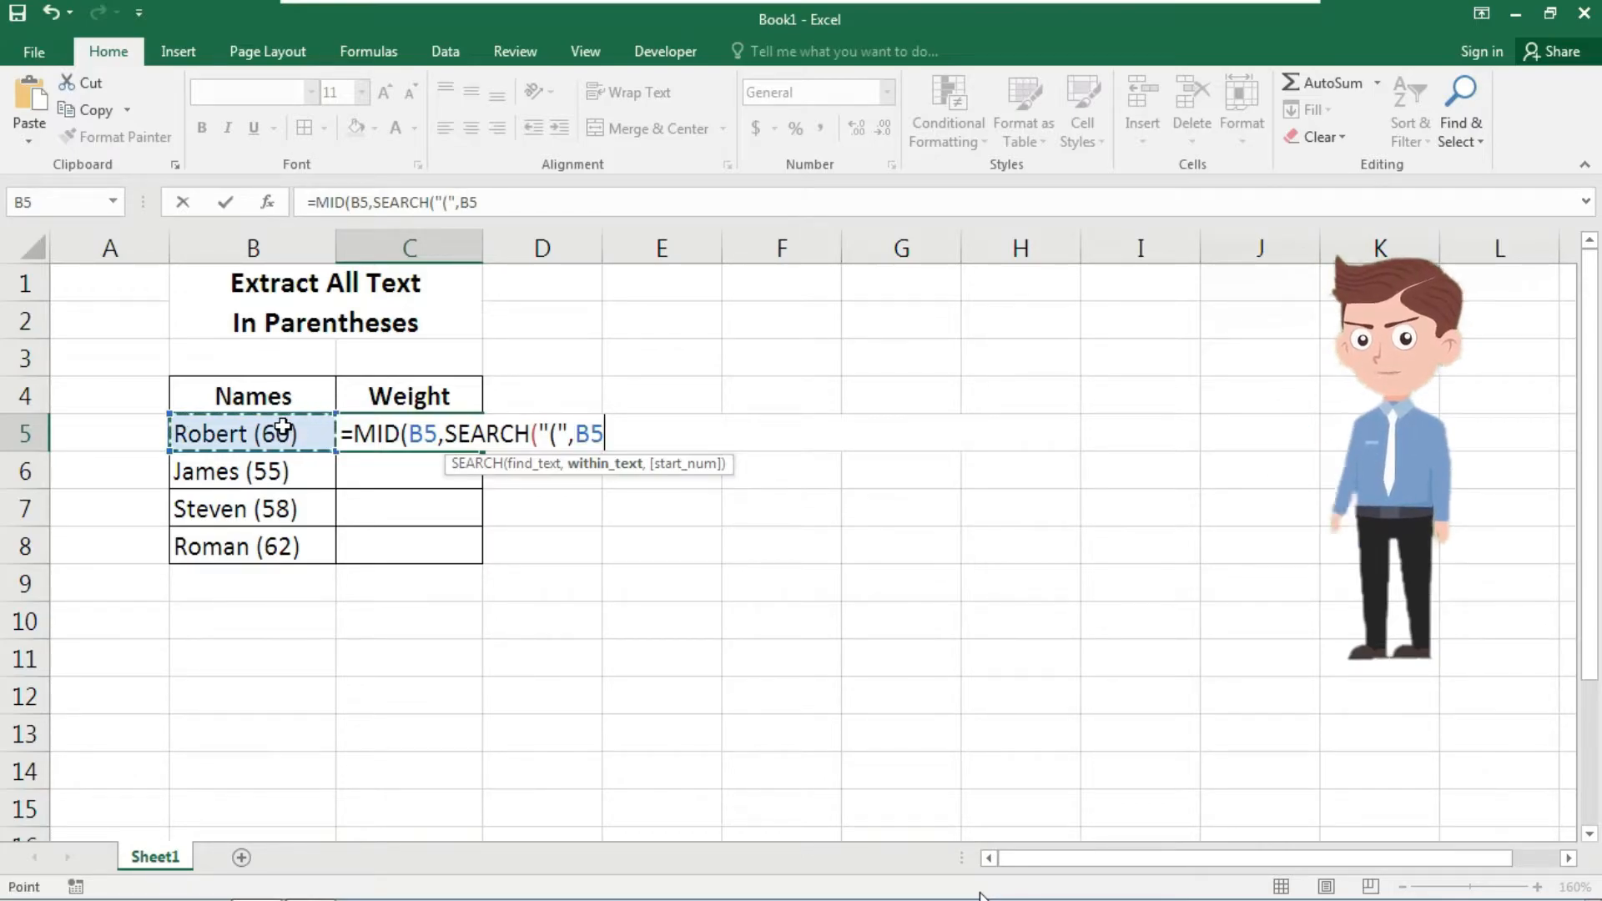
pyautogui.write(')+')
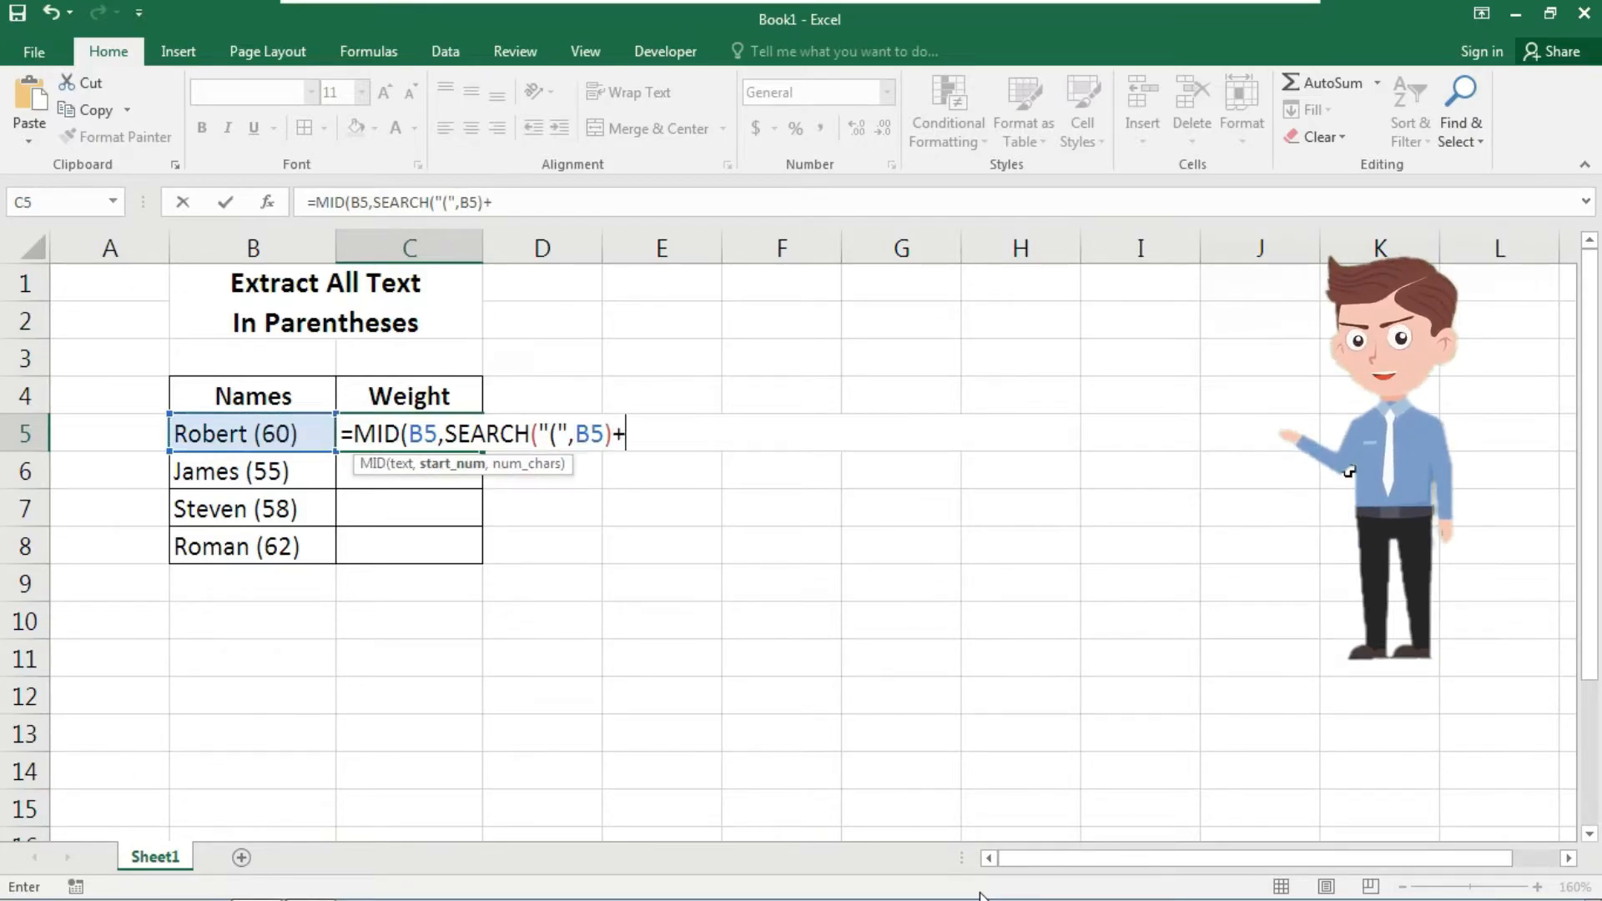
pyautogui.write('1,')
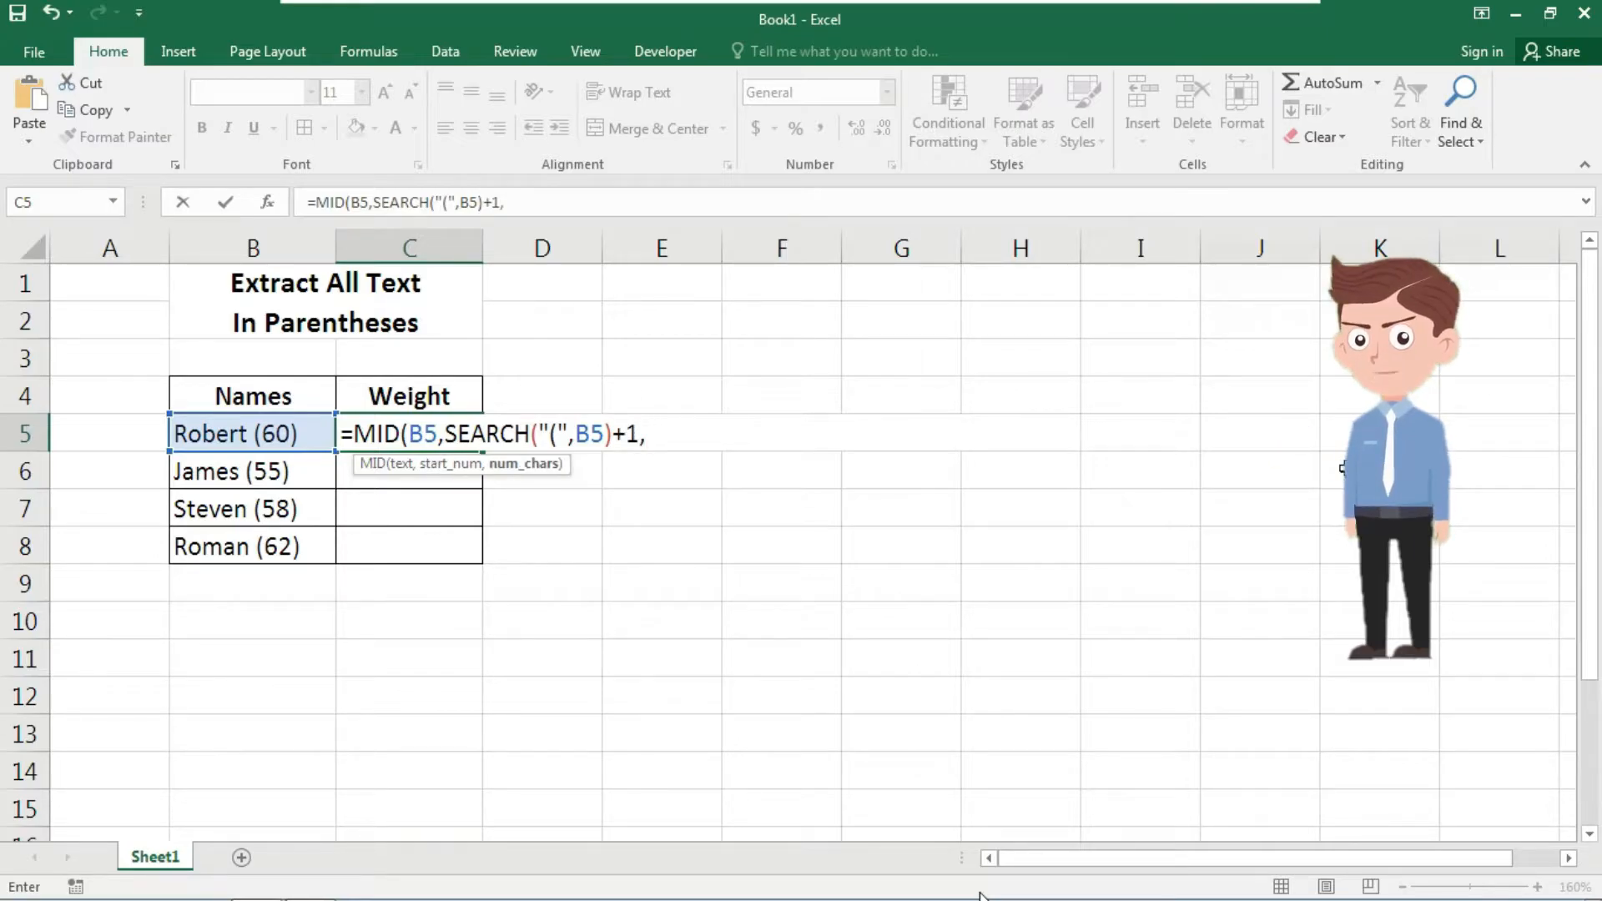
pyautogui.write('sea')
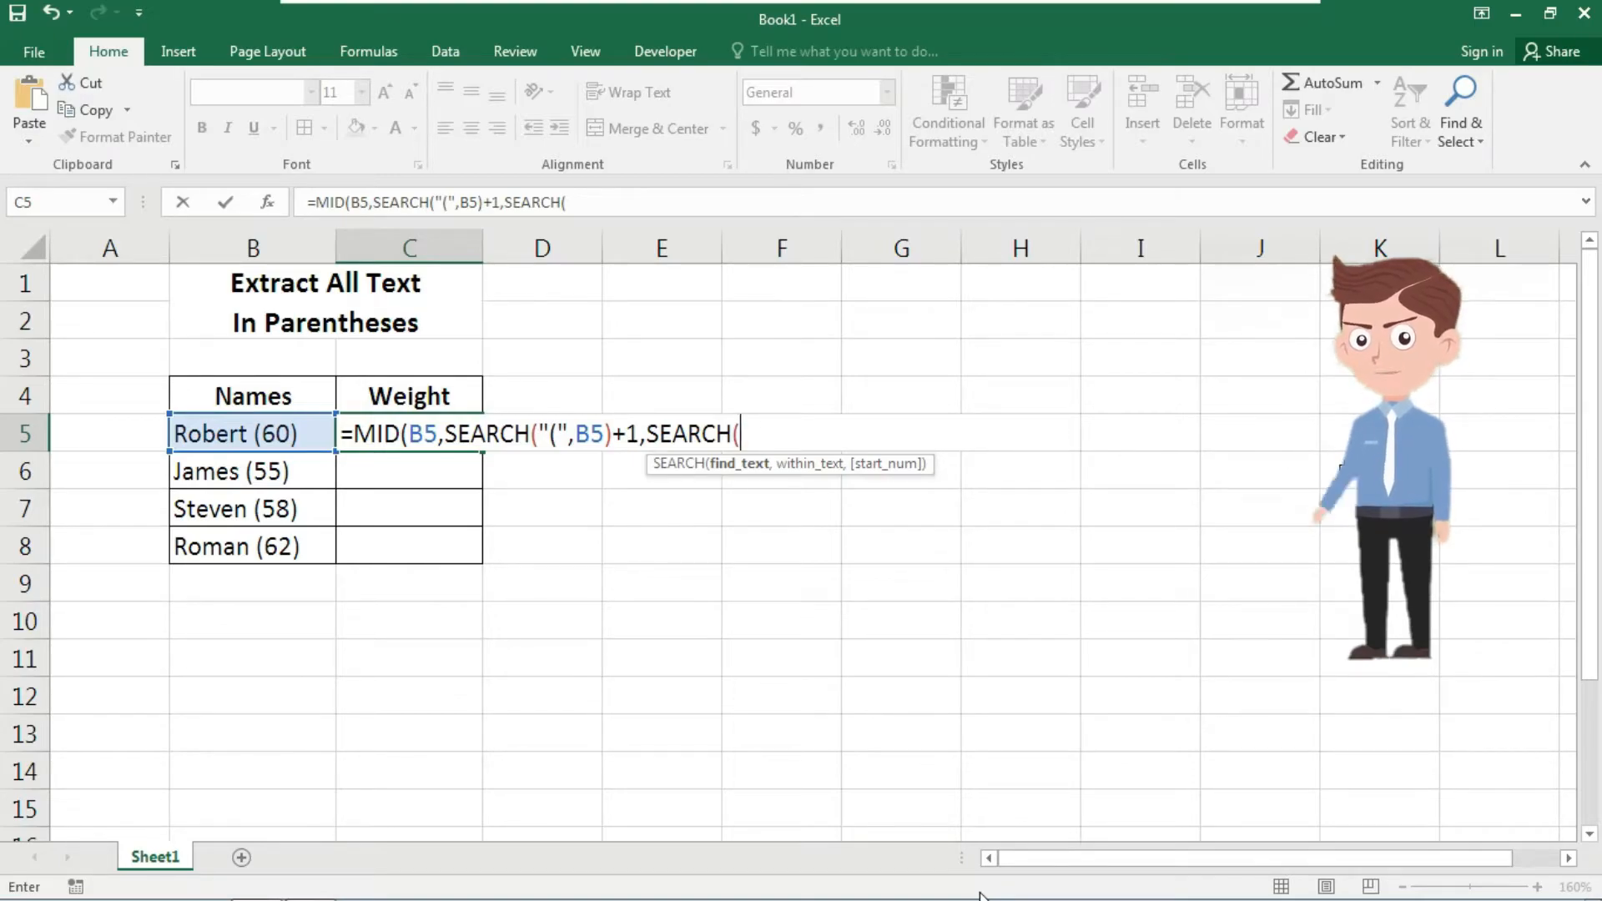
# Step: Finish the length argument as SEARCH(")",B5)-SEARCH("(",B5)-1, closing the MID formula
pyautogui.write('(')
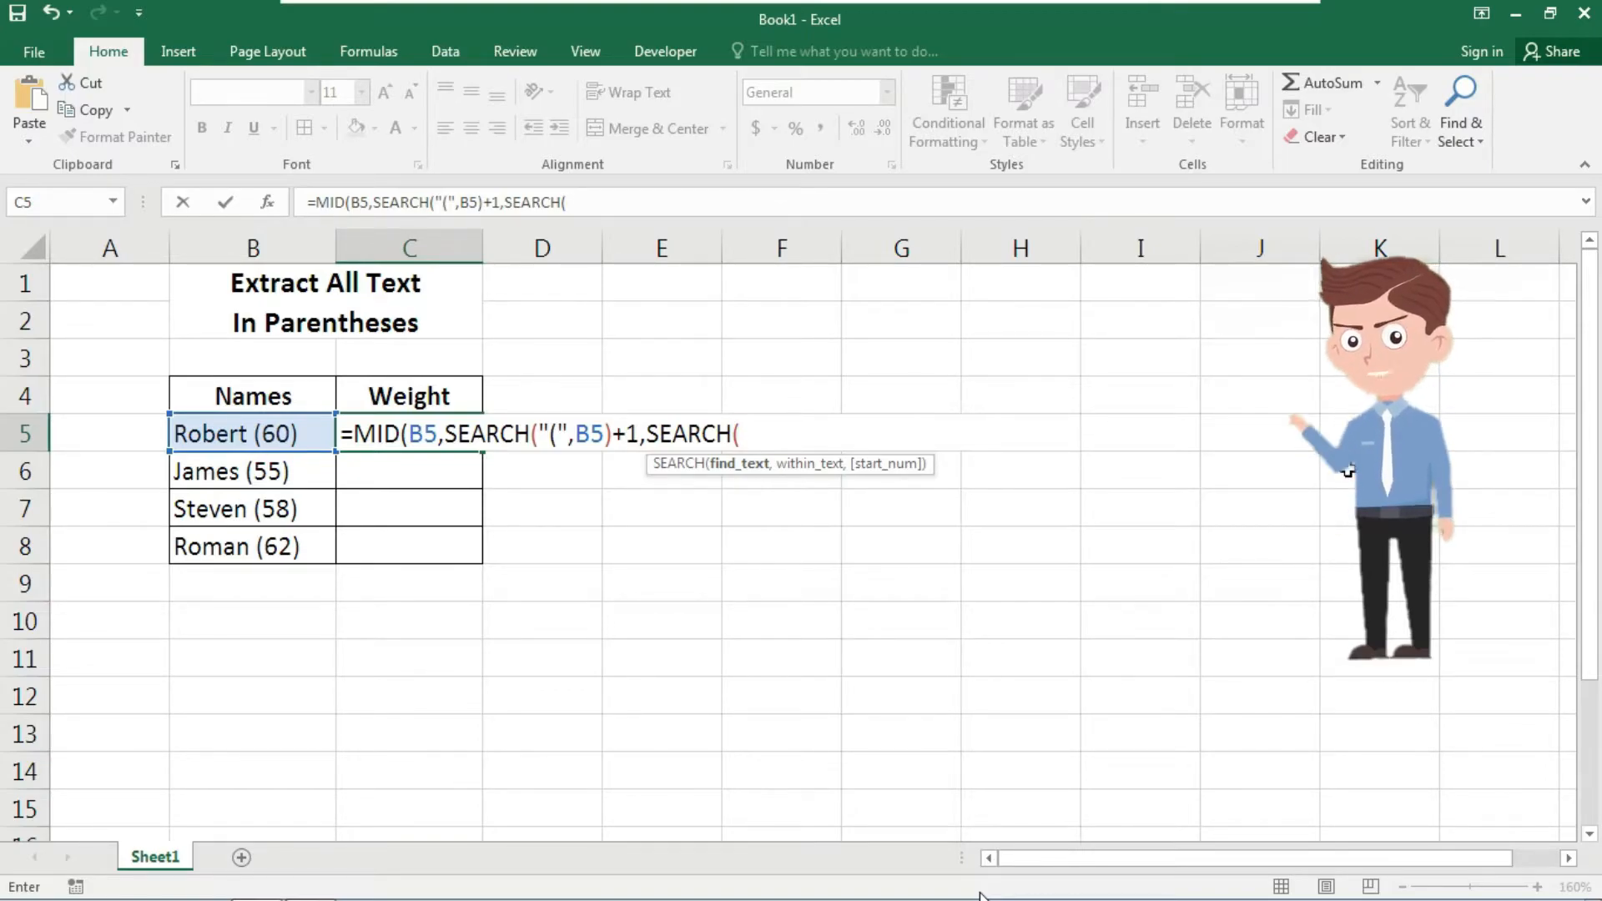
pyautogui.write('")",')
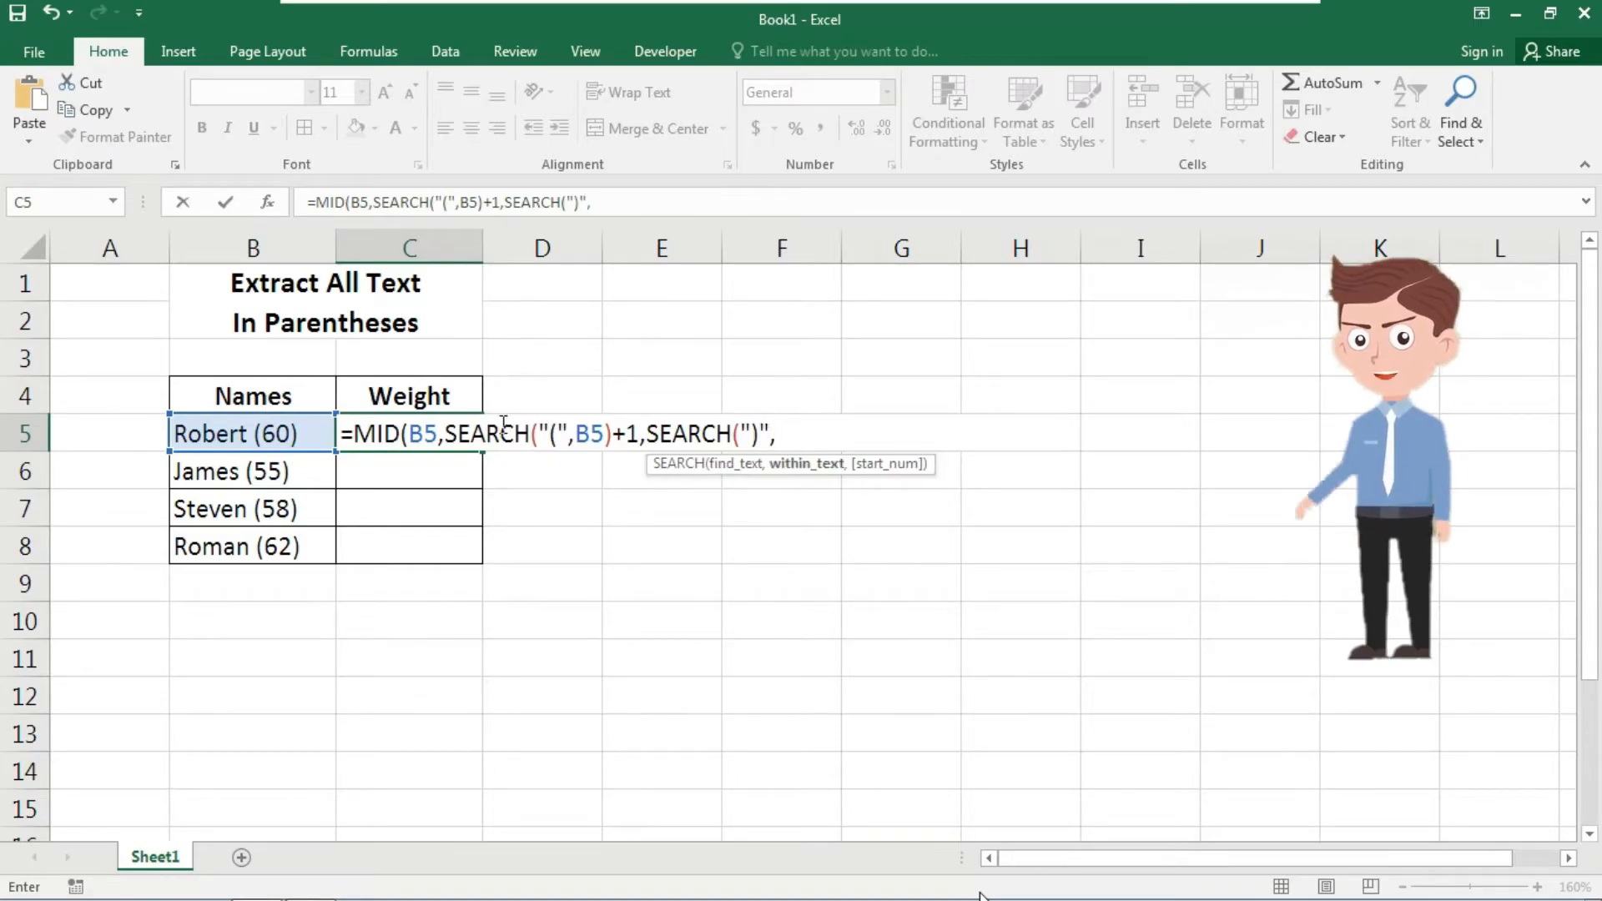
pyautogui.click(252, 434)
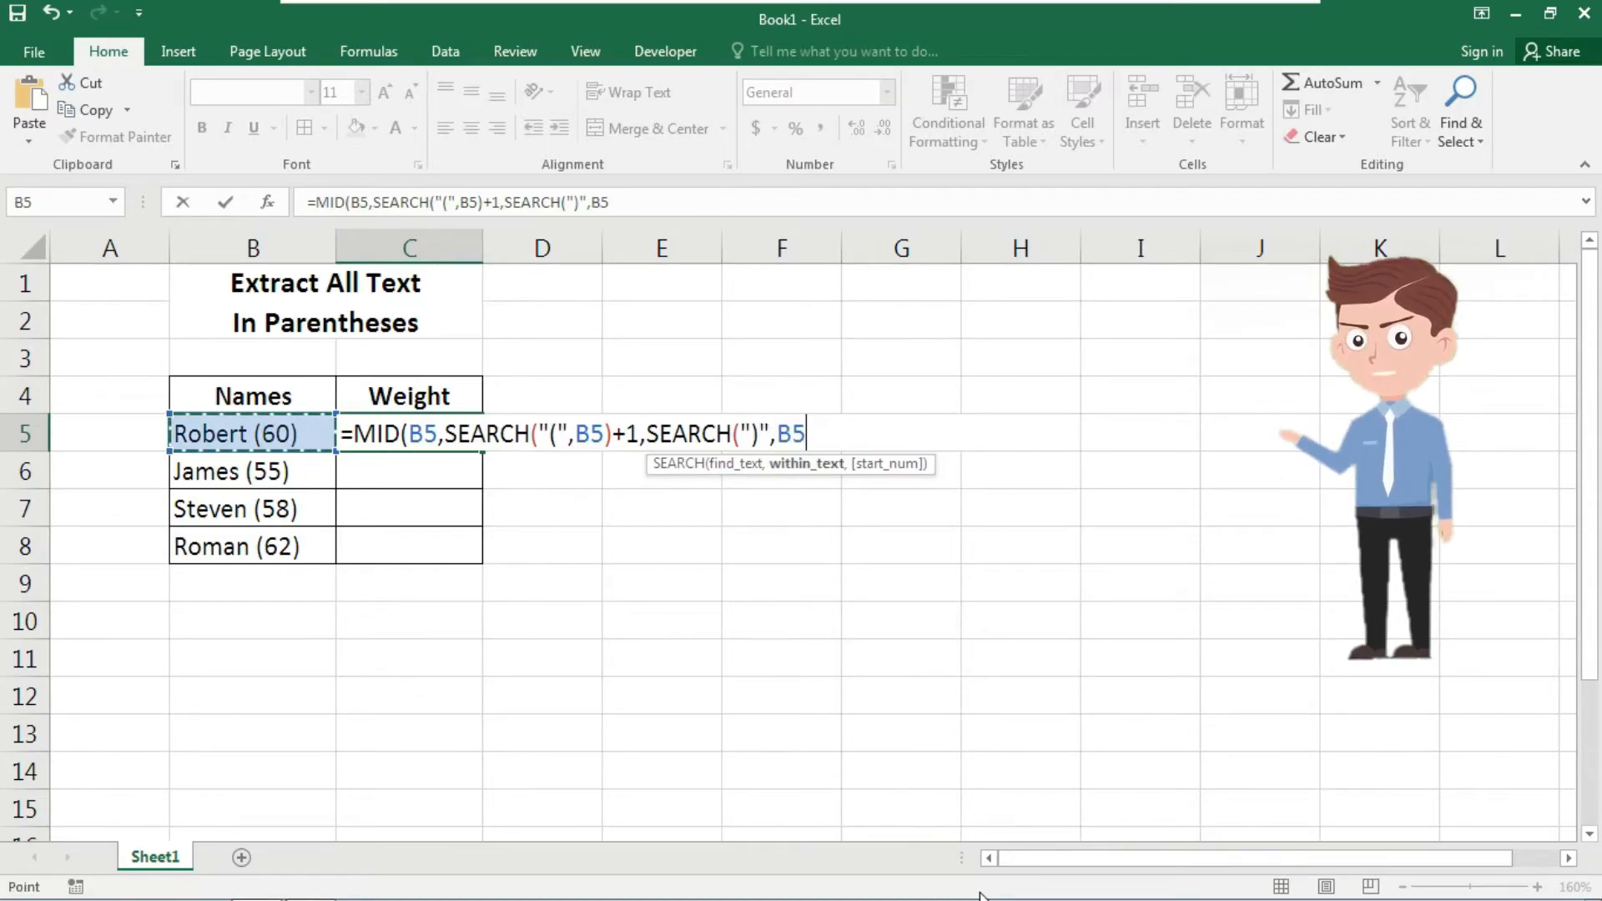
pyautogui.write('-sear')
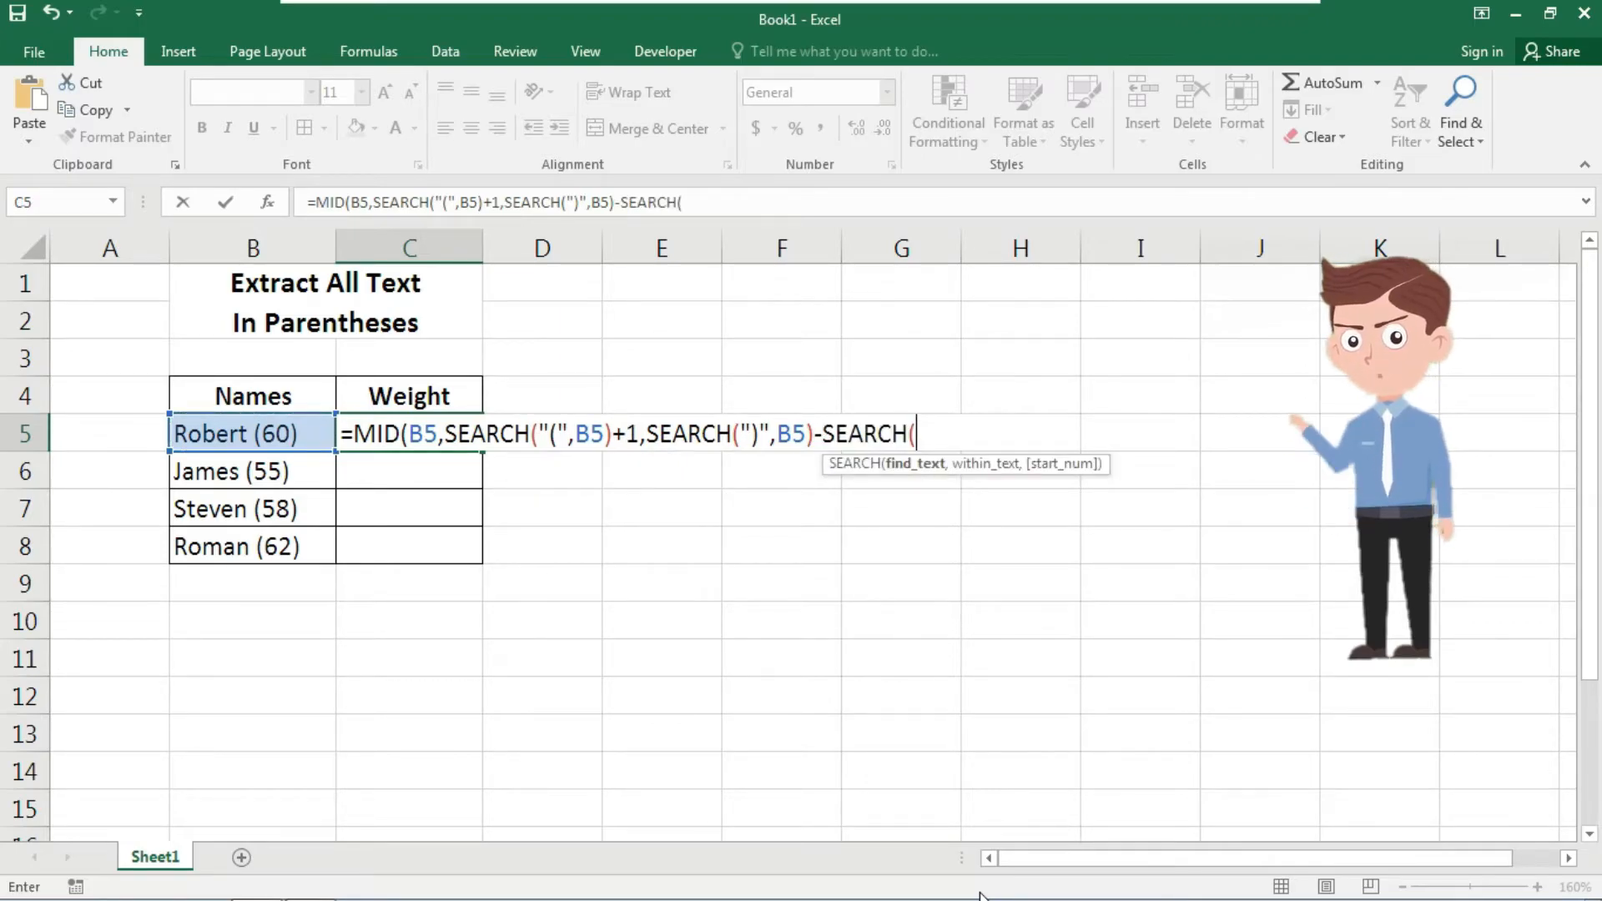
pyautogui.write('"')
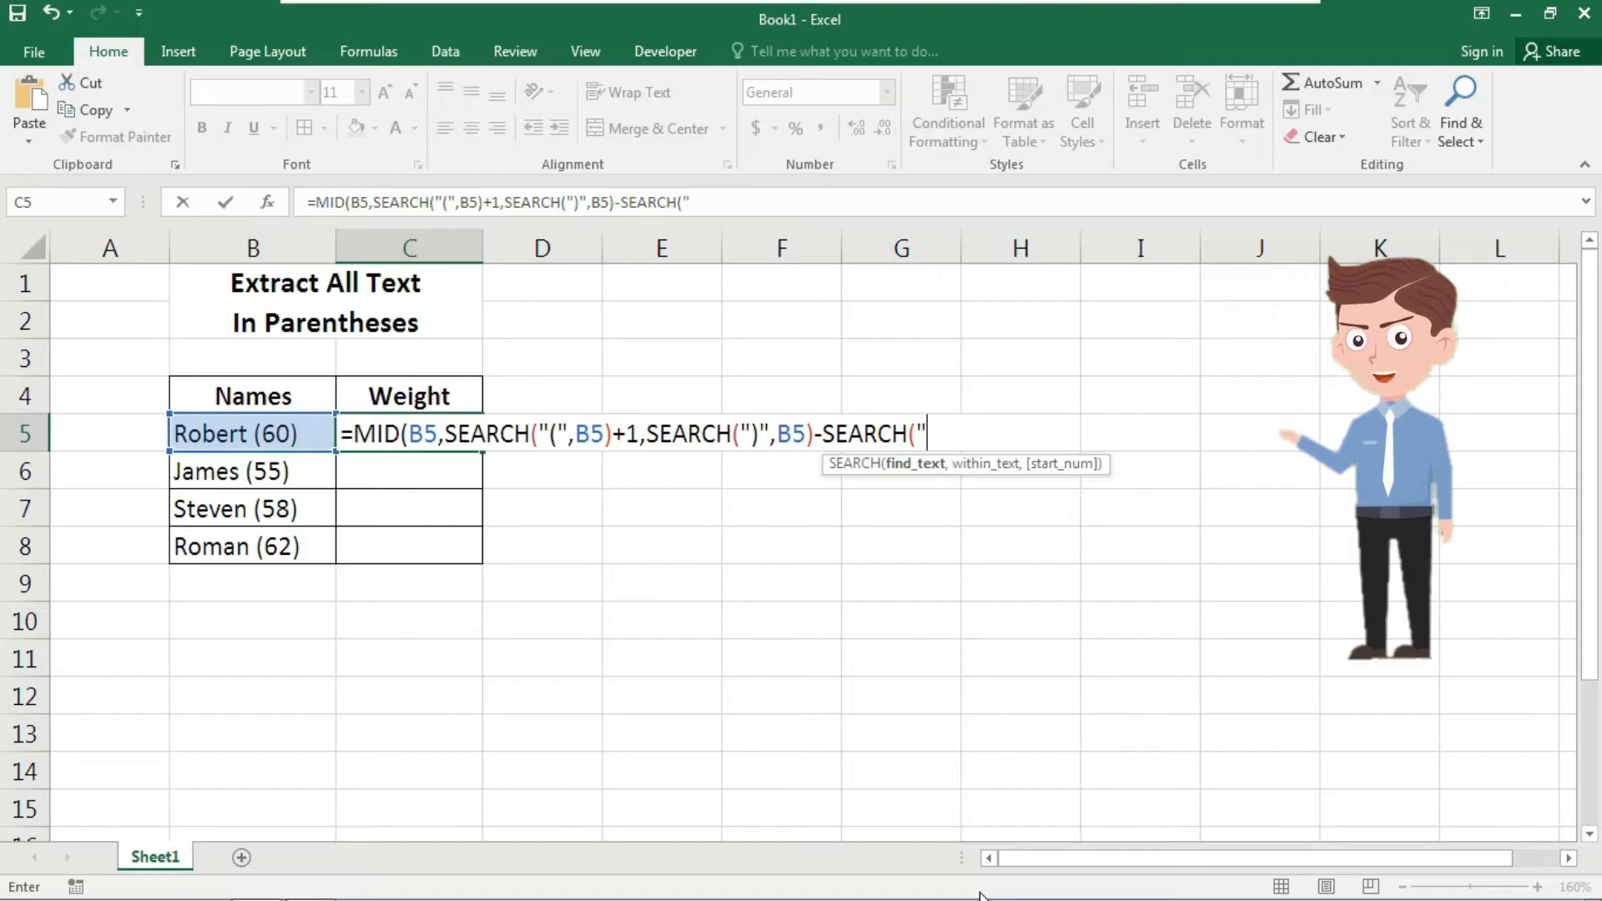
pyautogui.write('(')
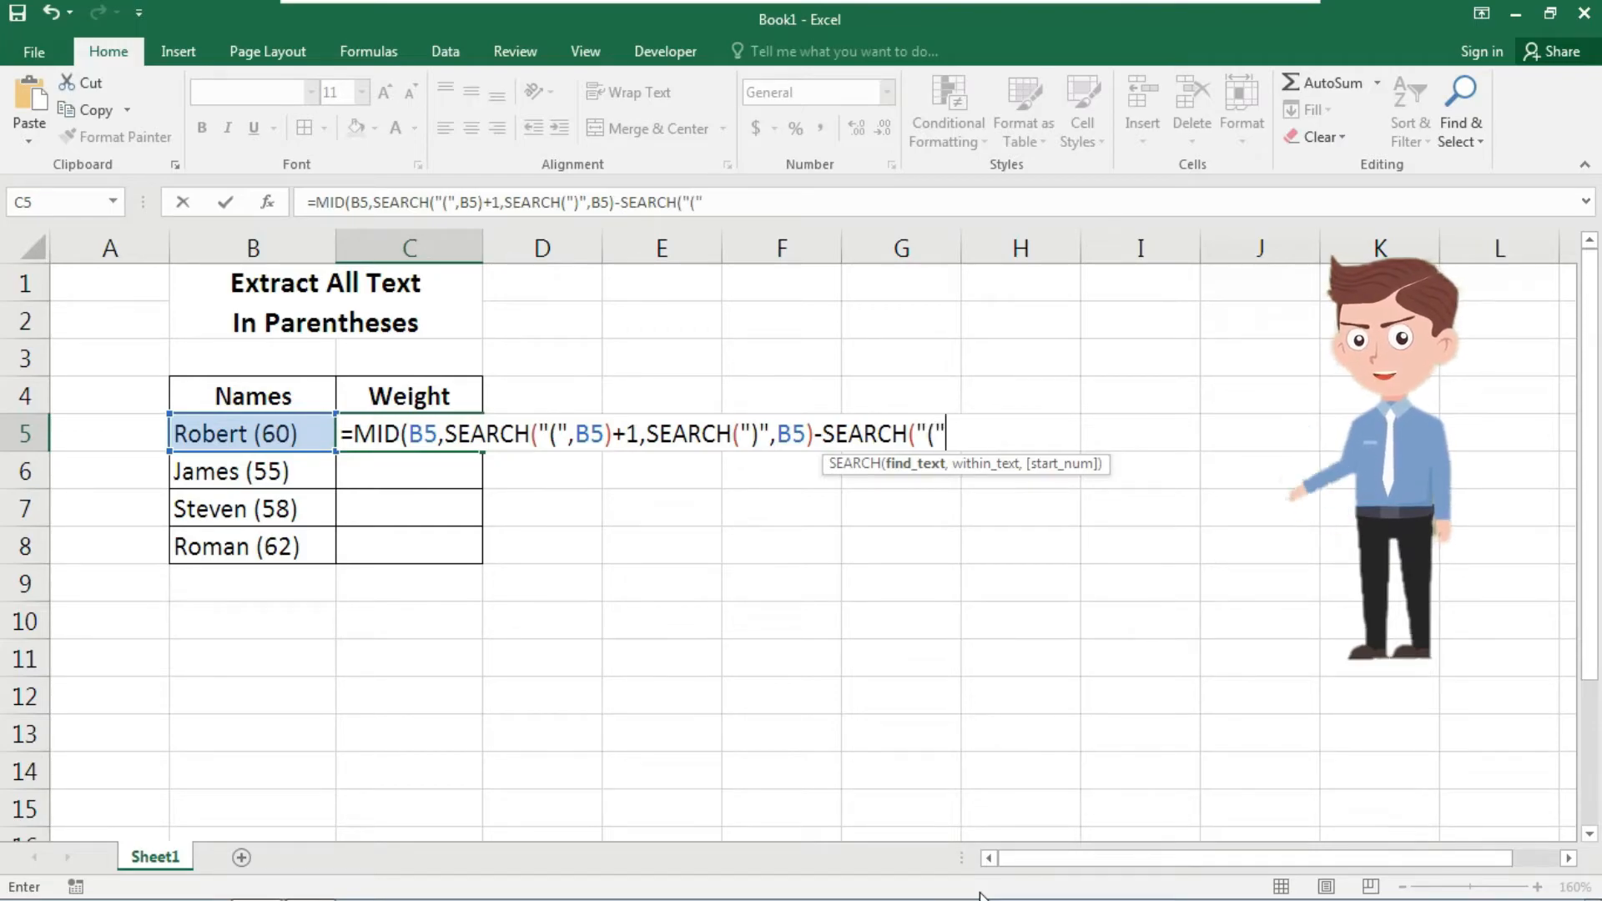
pyautogui.click(252, 434)
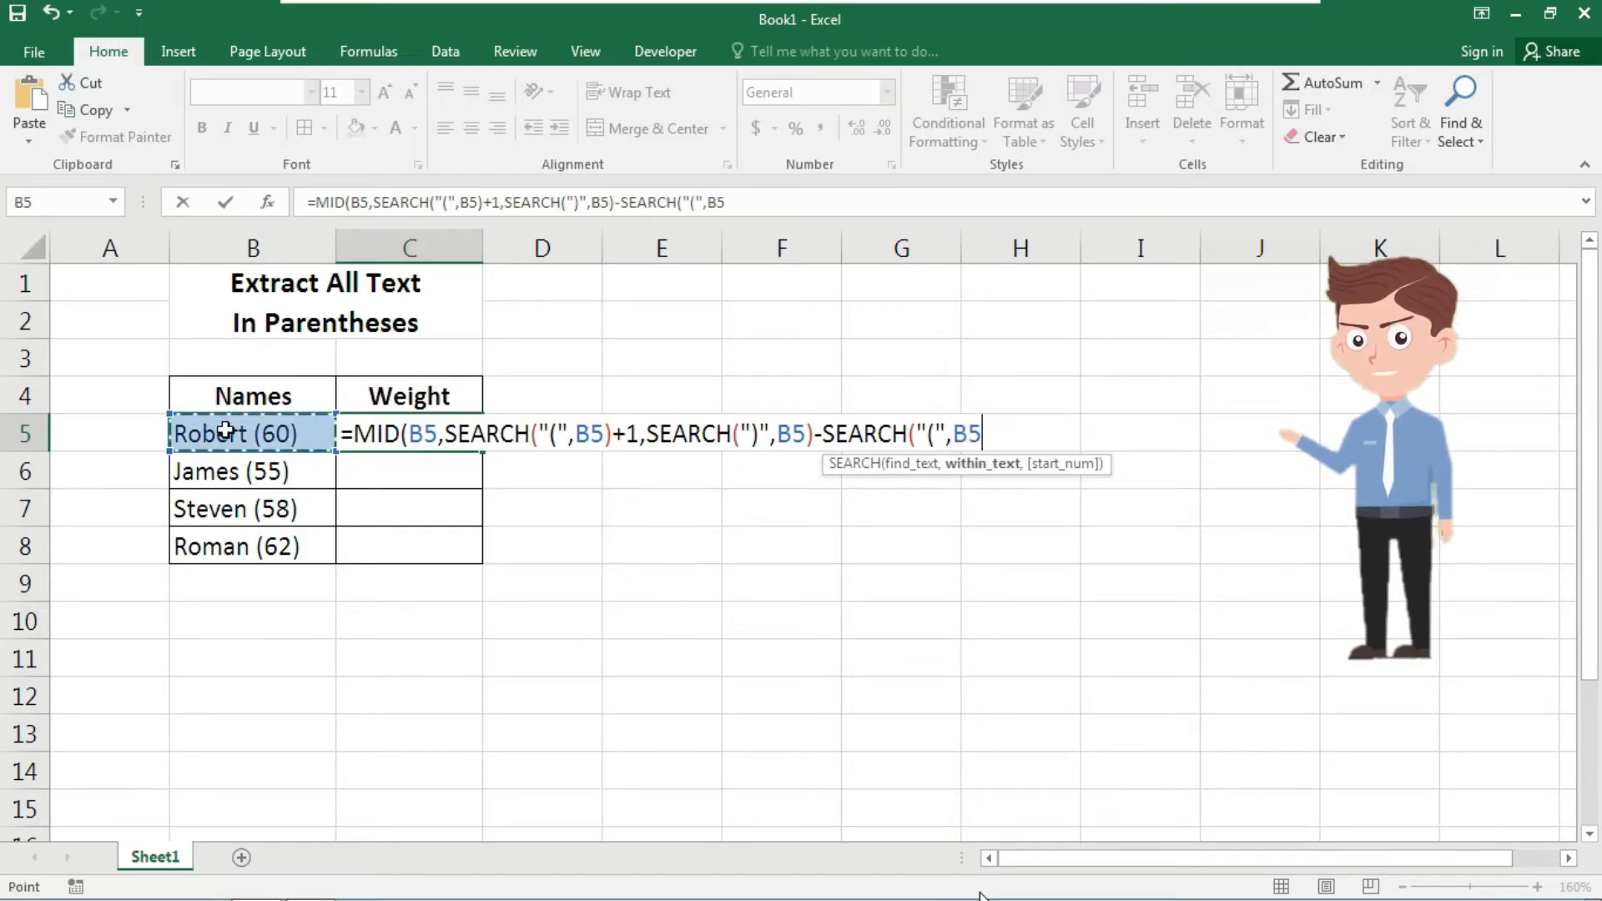
pyautogui.moveTo(1270, 507)
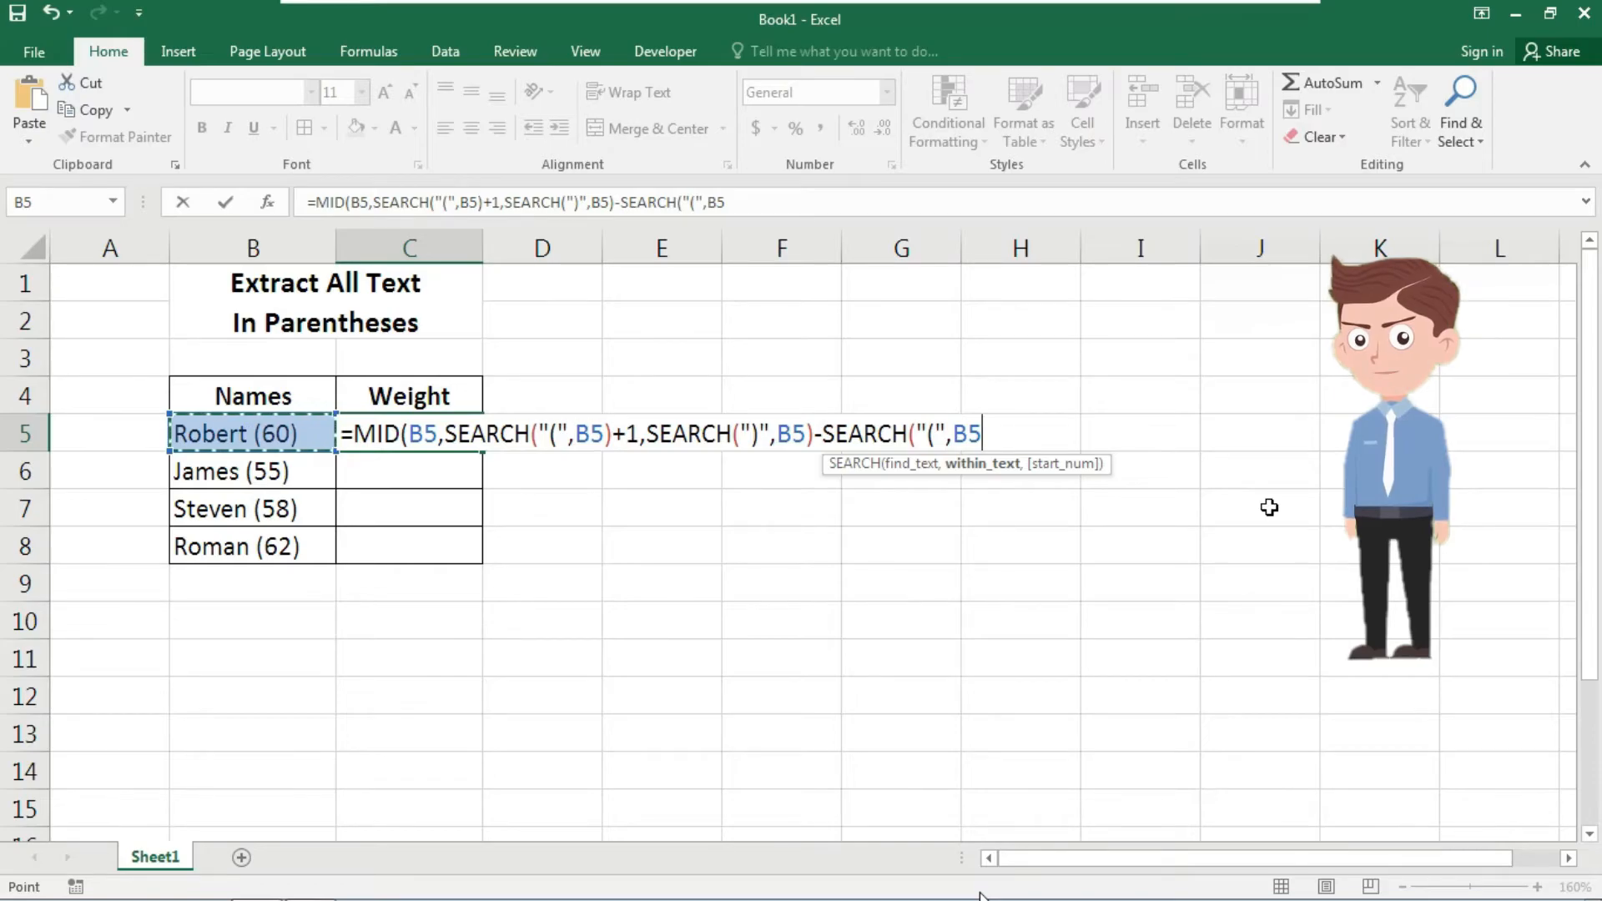
pyautogui.write(')-1)')
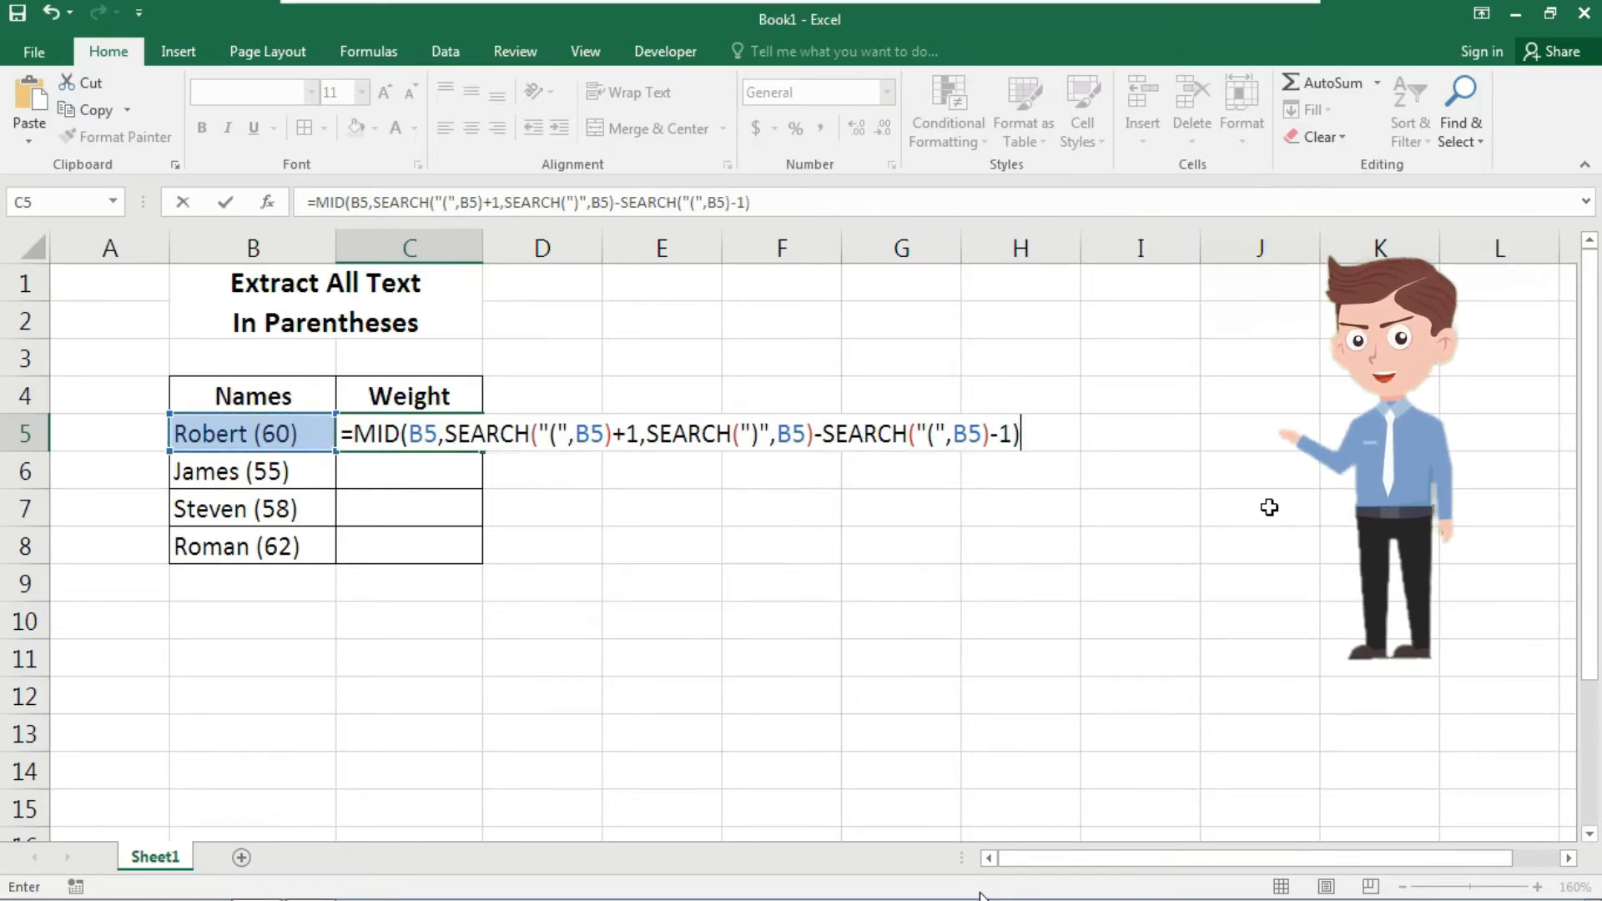
# Step: Append +0 to make the result numeric and fill the formula down to C8, giving 60, 55, 58, 62
pyautogui.write('+0')
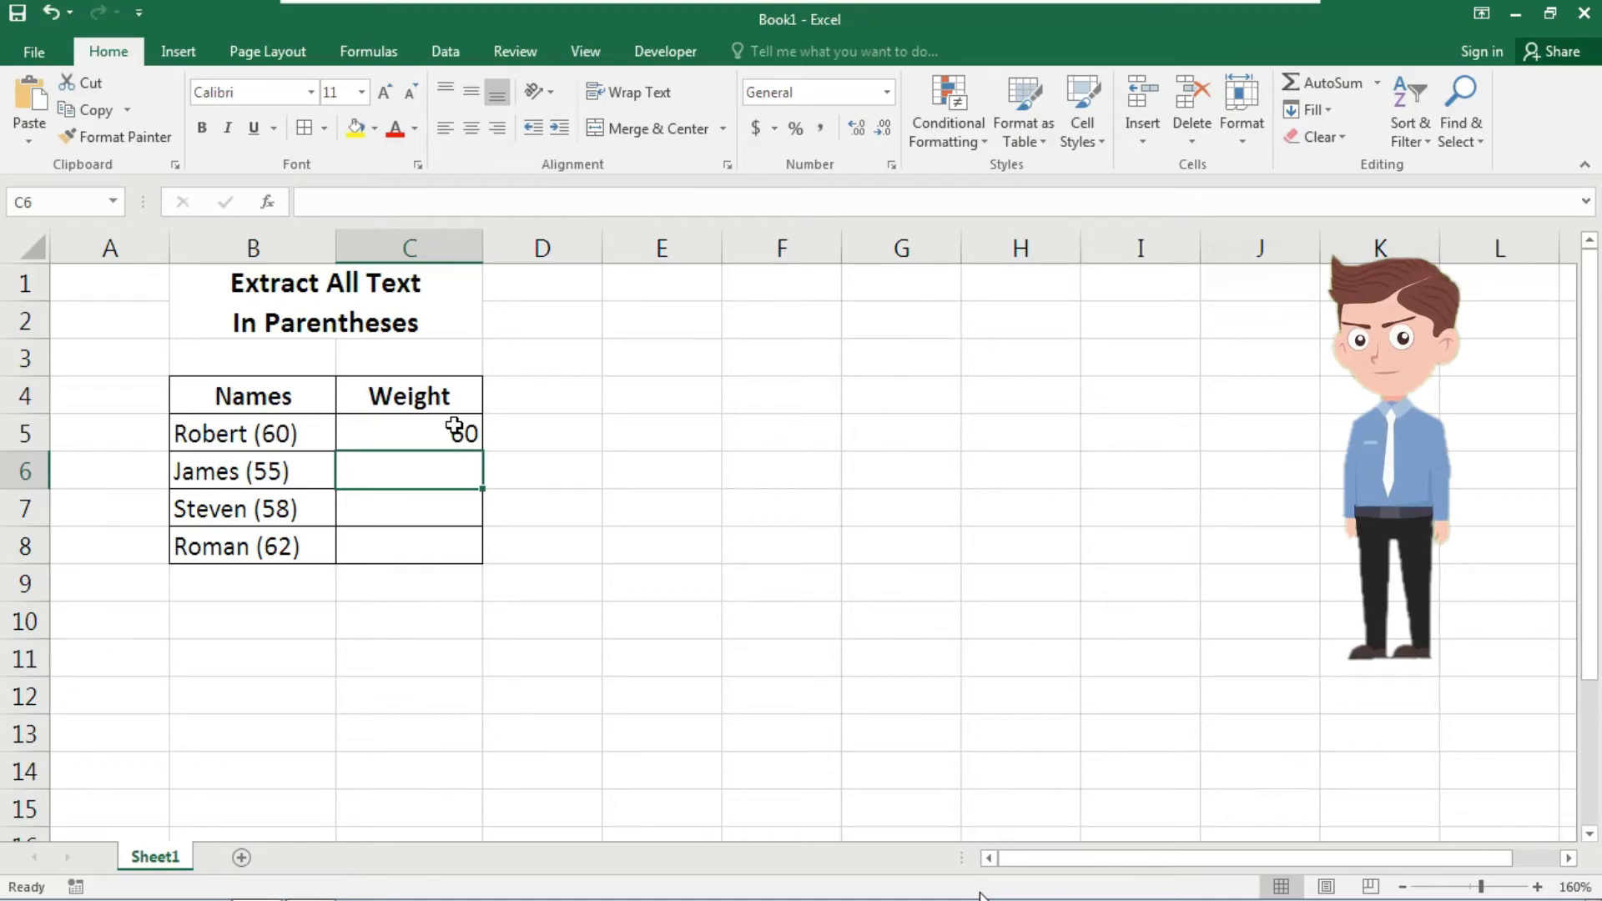
pyautogui.click(408, 434)
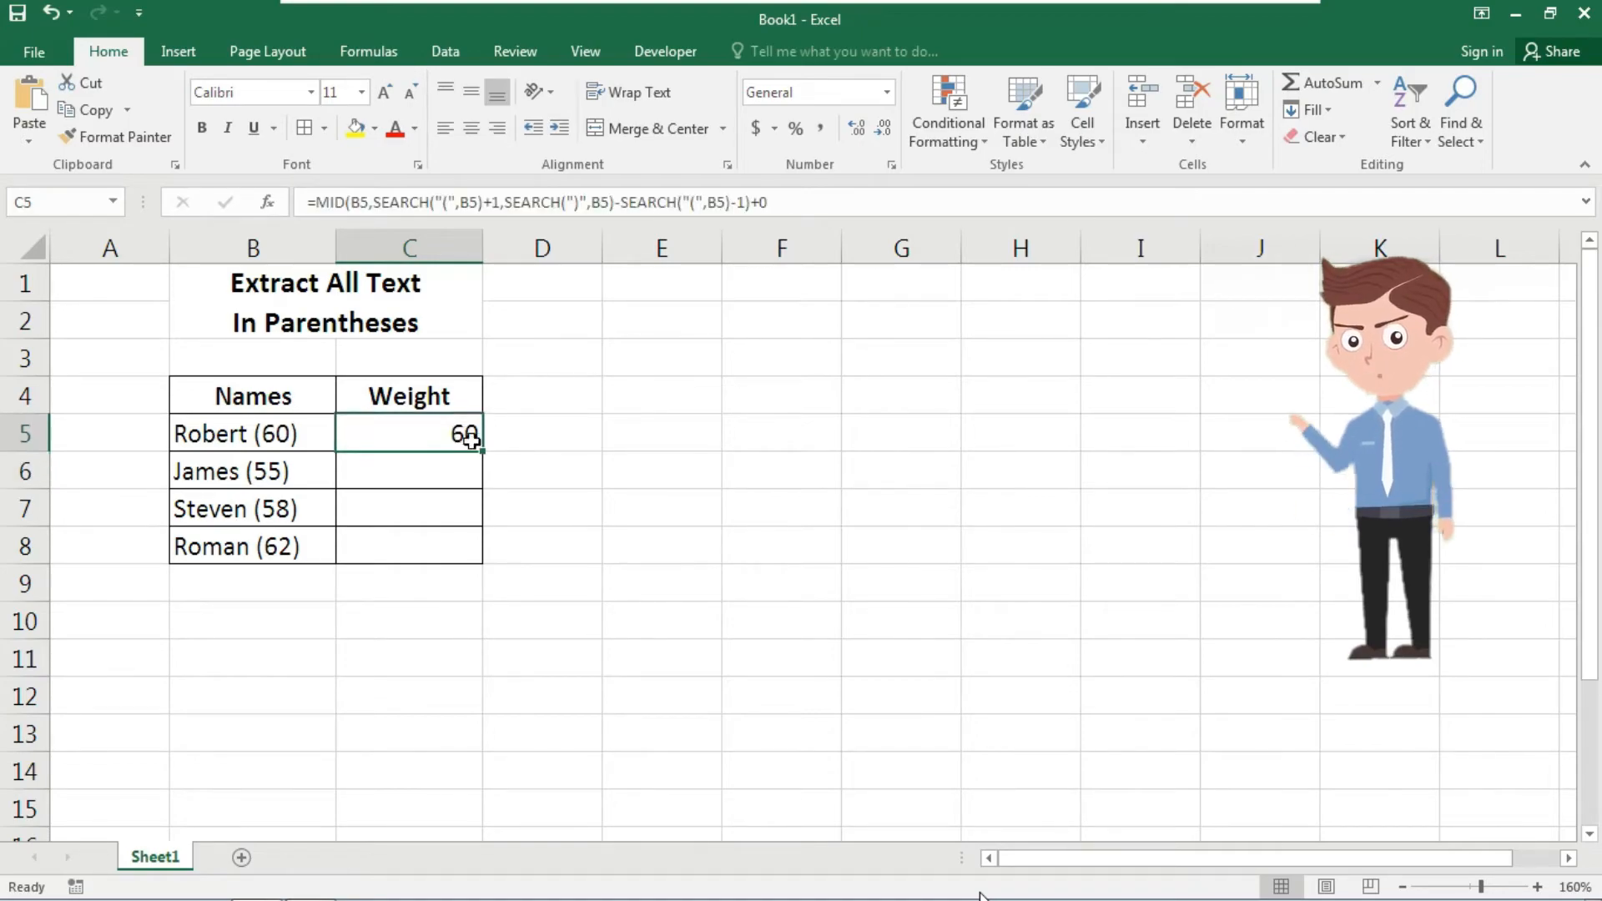
pyautogui.moveTo(468, 434); pyautogui.dragTo(467, 546)
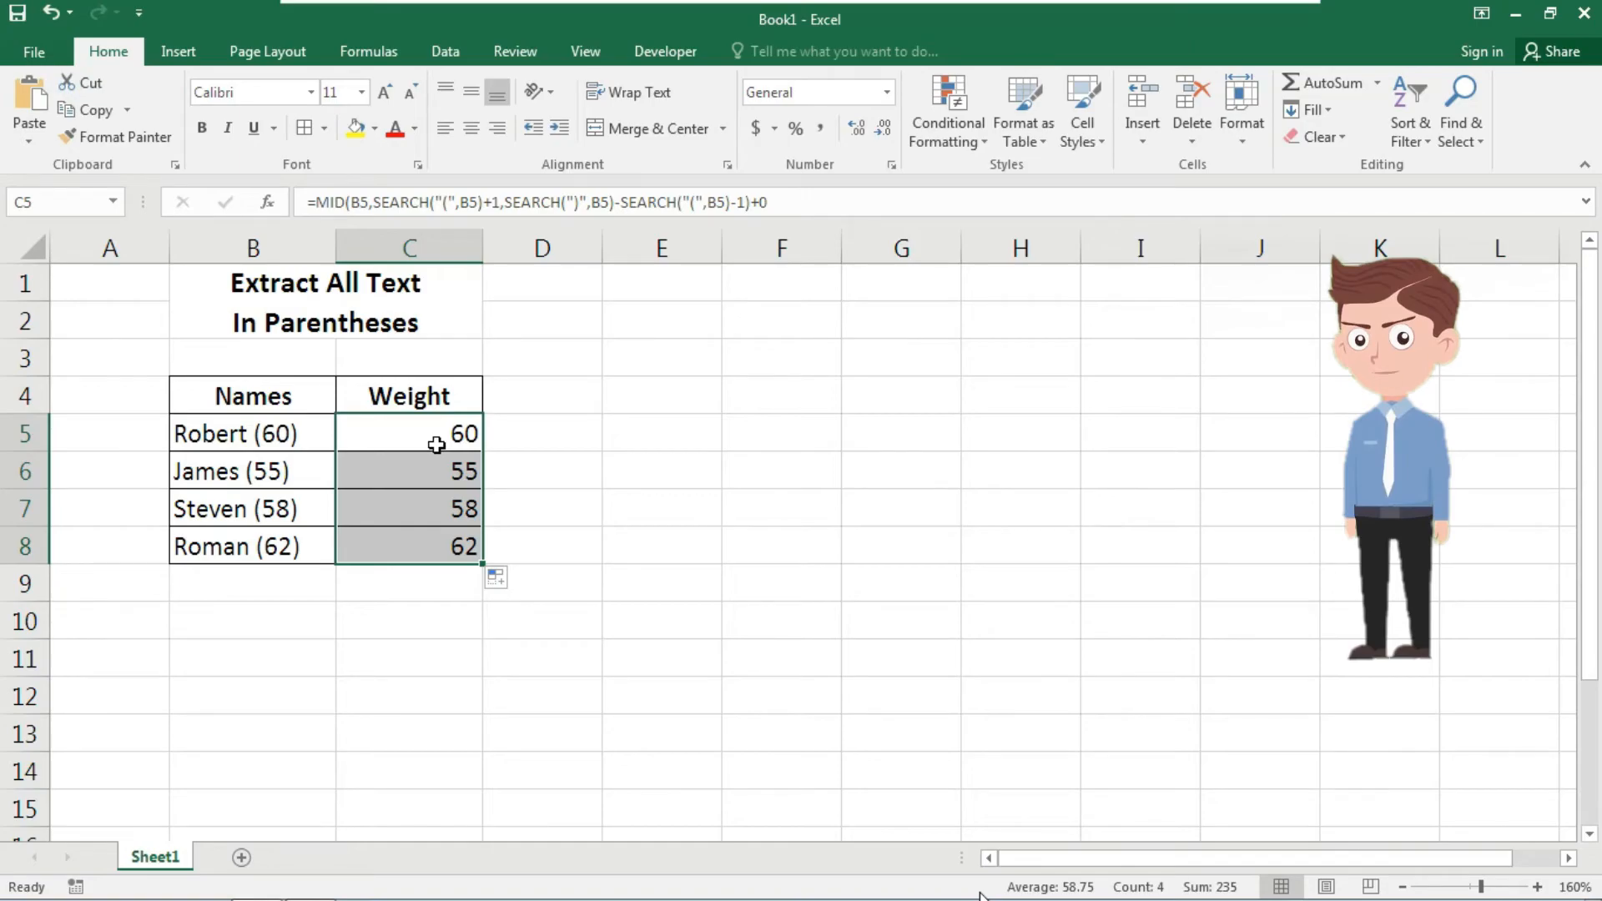
pyautogui.doubleClick(409, 434)
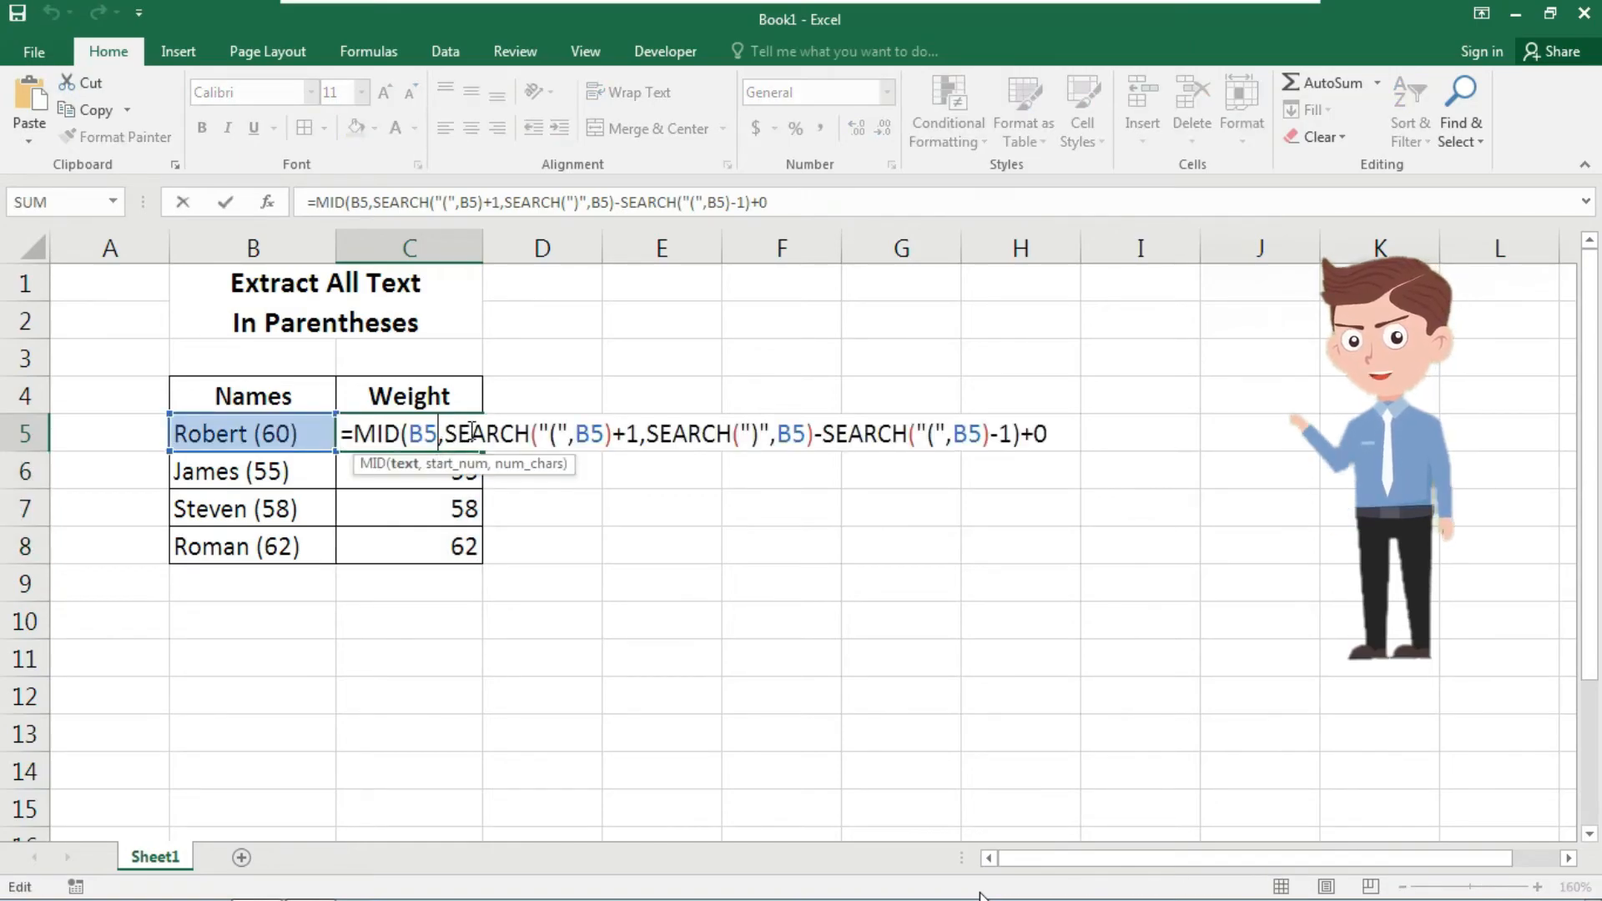